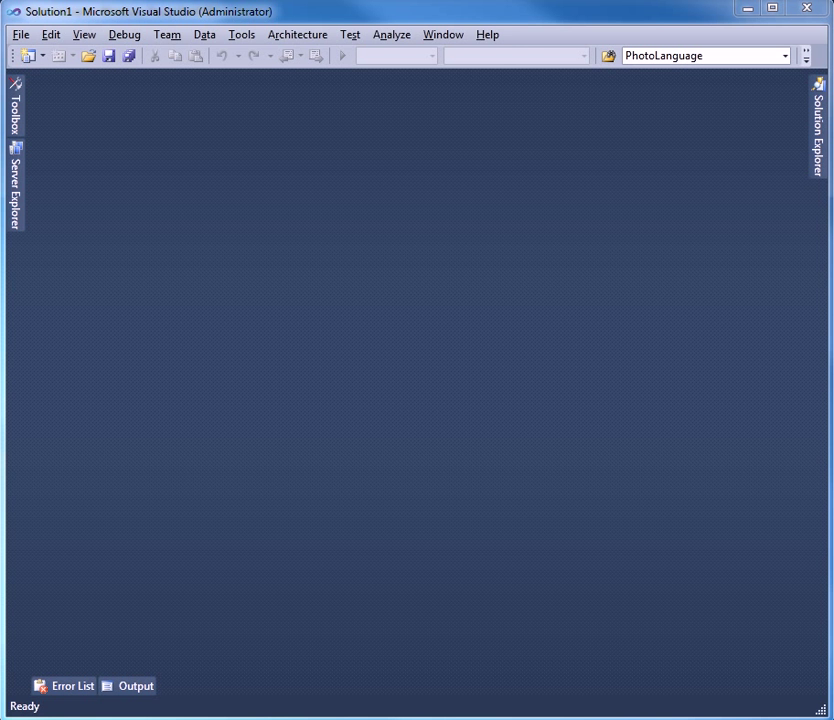
mouse_move(402, 390)
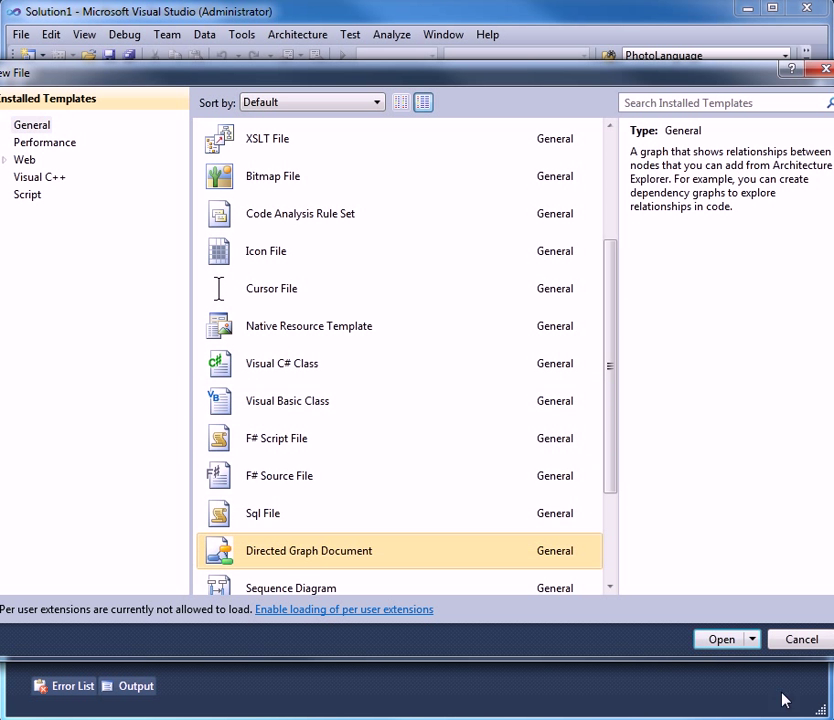
- Create a Directed Graph document and add a <Link Source="A" Target="B"/> to its XML
click(720, 640)
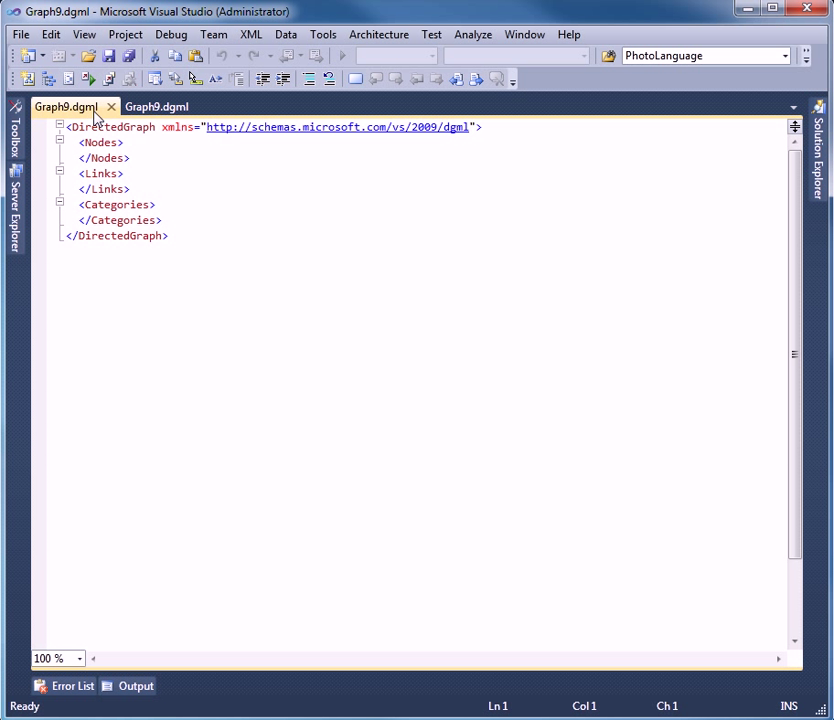
click(156, 106)
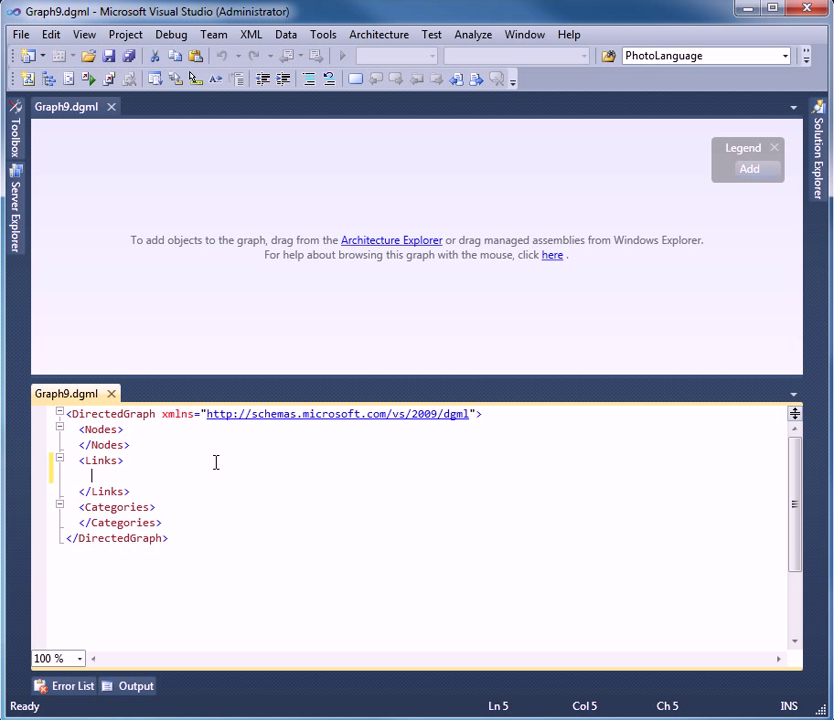
text(<L)
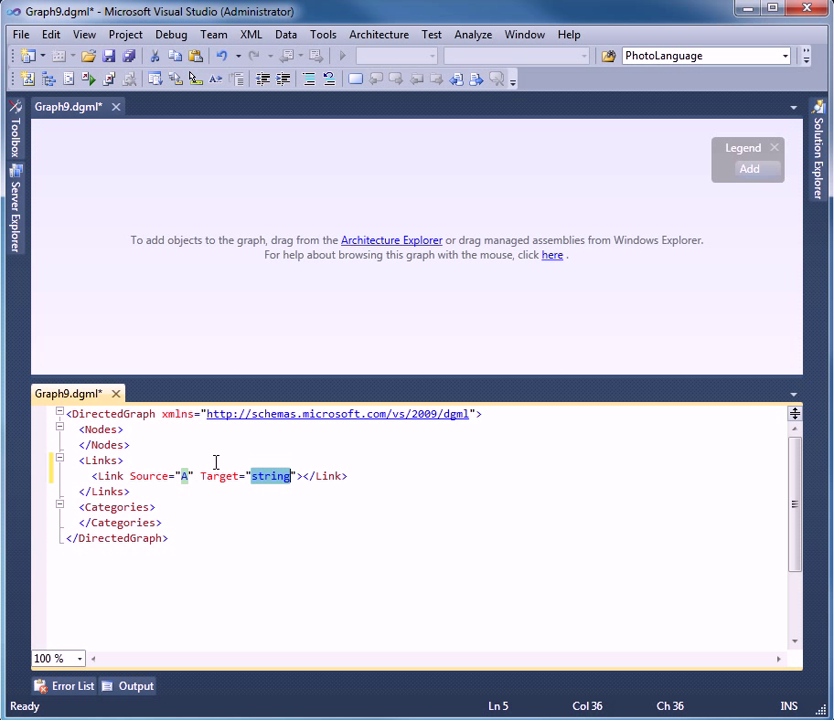
text(B)
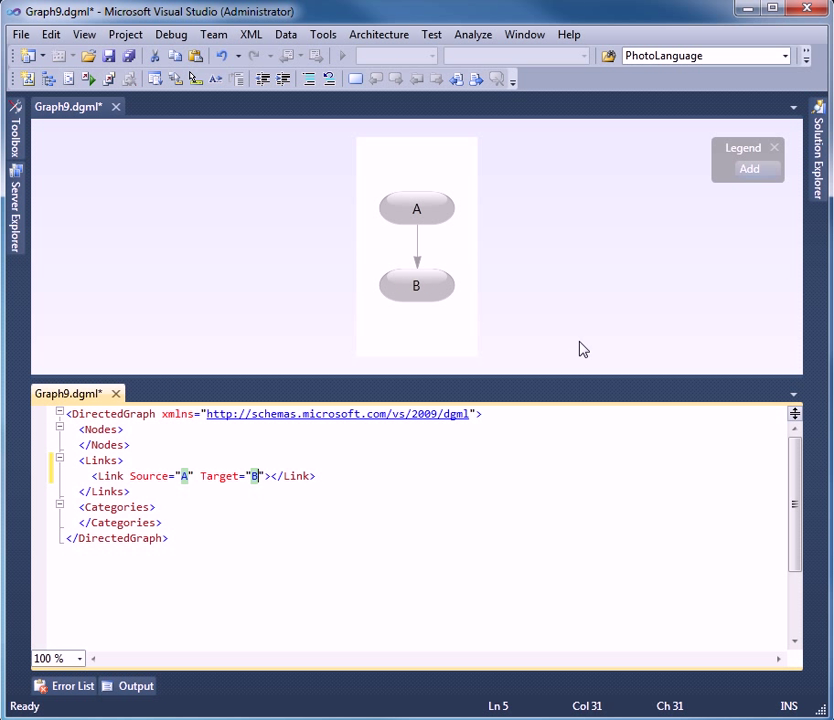
mouse_move(434, 188)
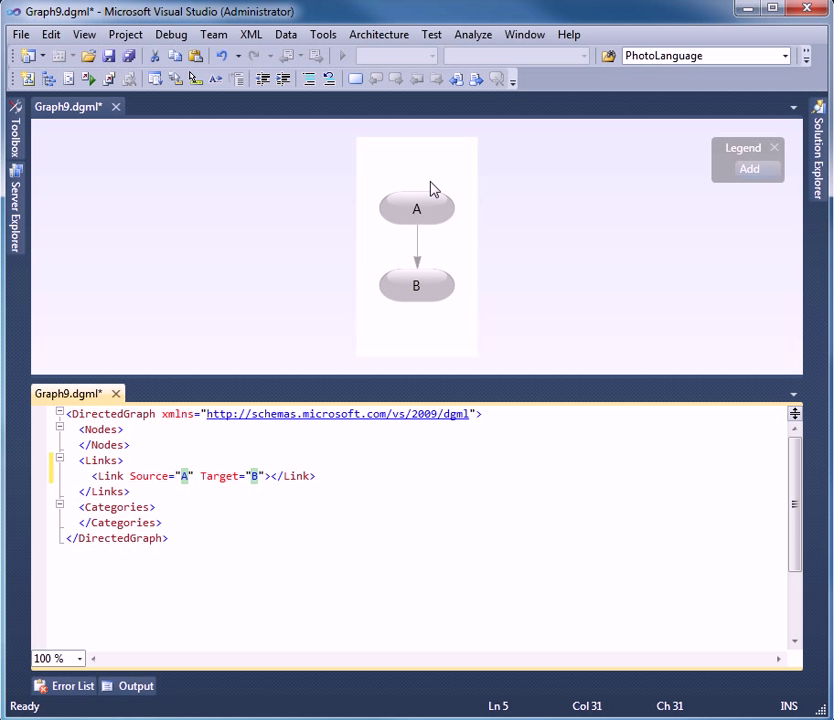
mouse_move(416, 284)
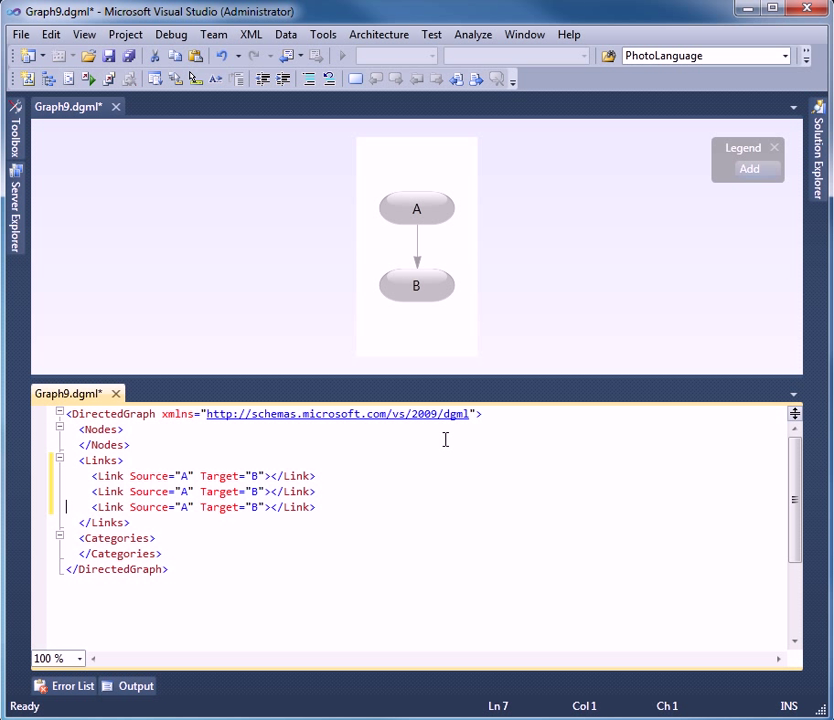
- Add links from A to C and D, then view the graph left-to-right and as a quick cluster
click(258, 492)
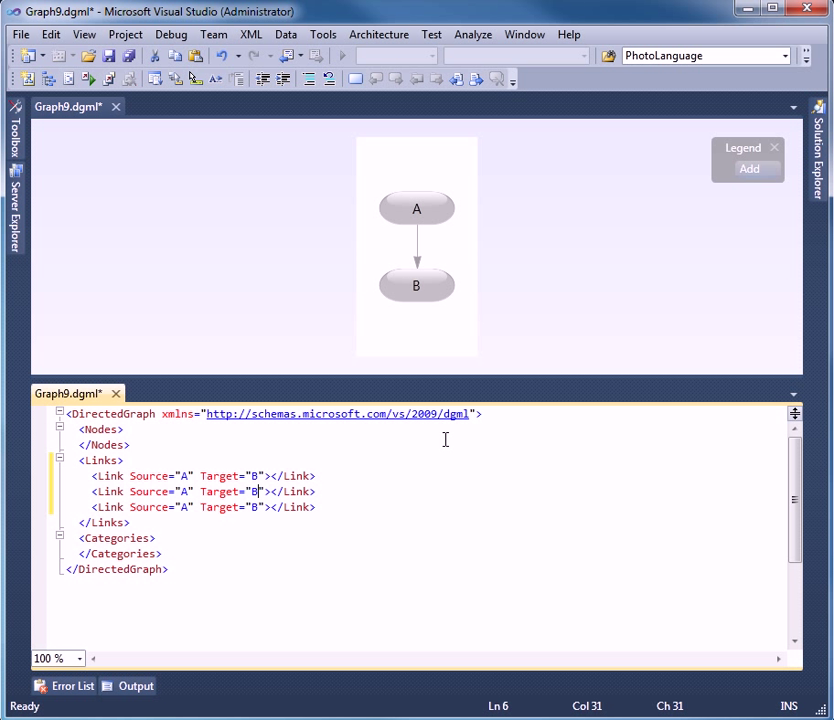
text(D)
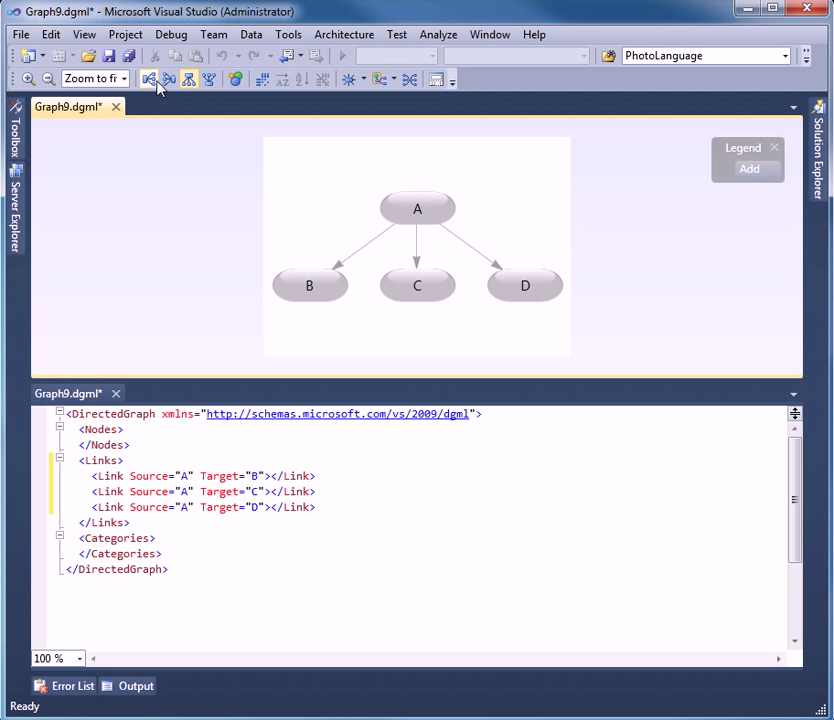
click(236, 80)
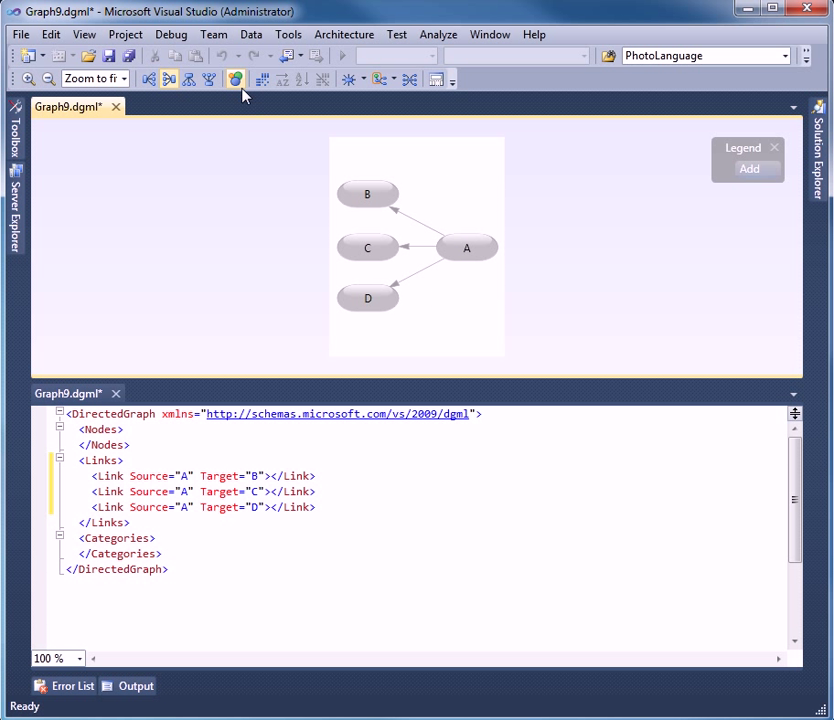
click(234, 80)
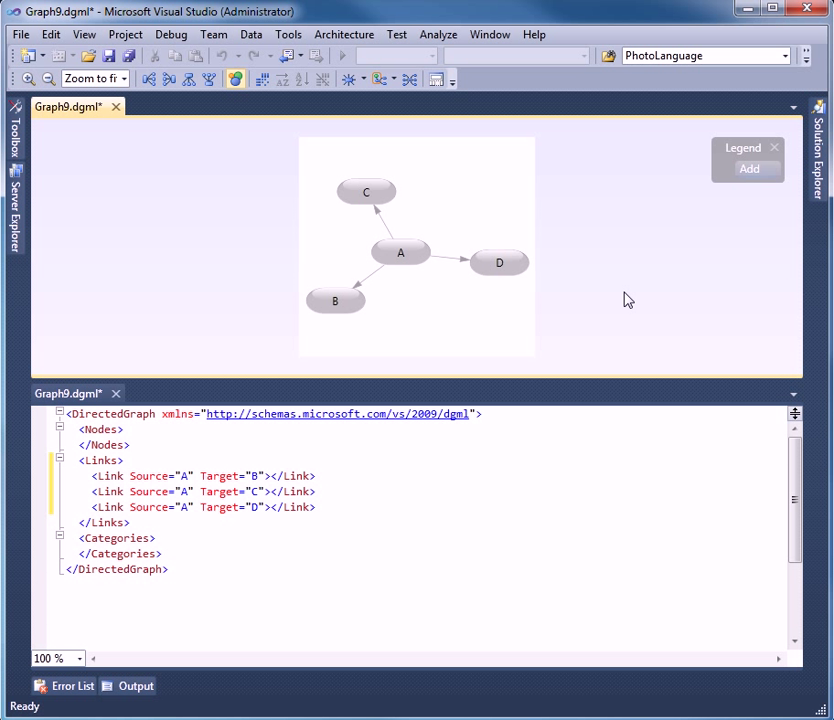
mouse_move(462, 280)
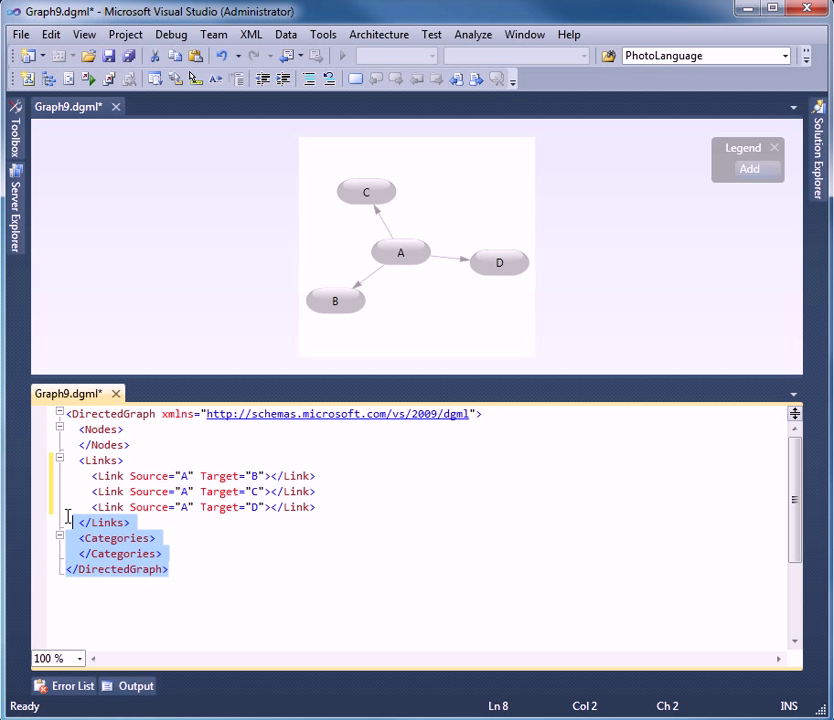
click(676, 584)
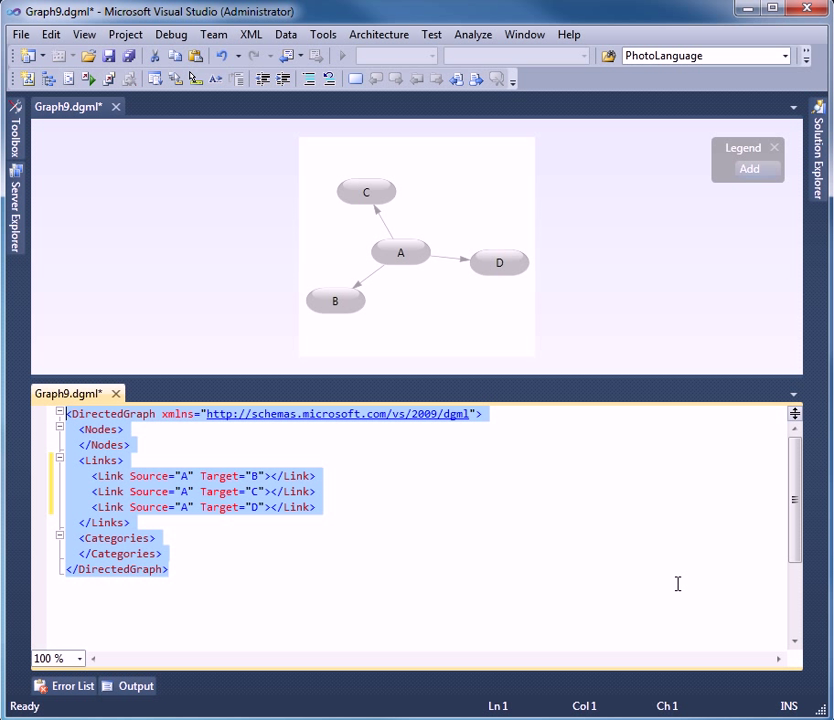
mouse_move(400, 344)
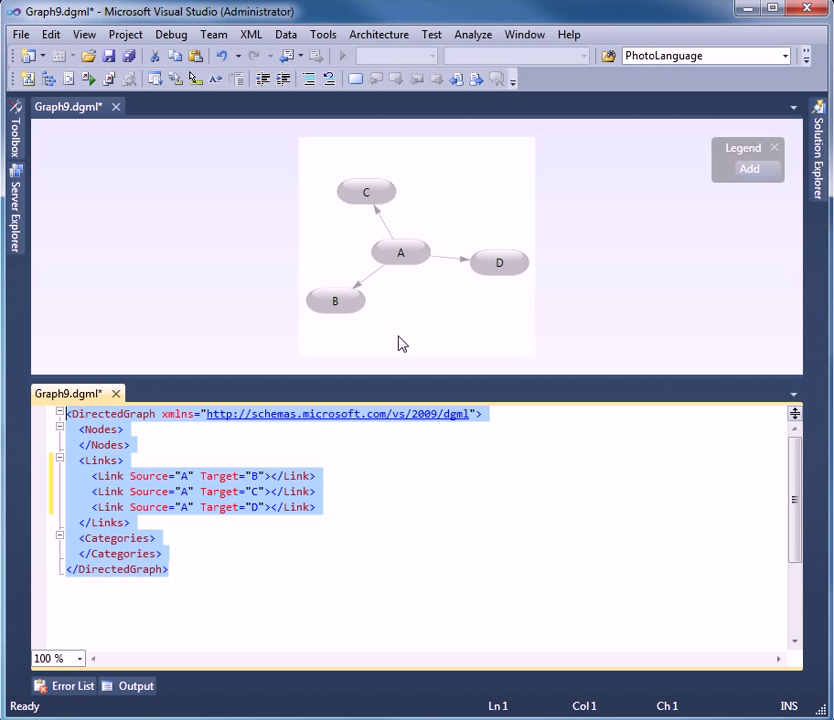
mouse_move(116, 108)
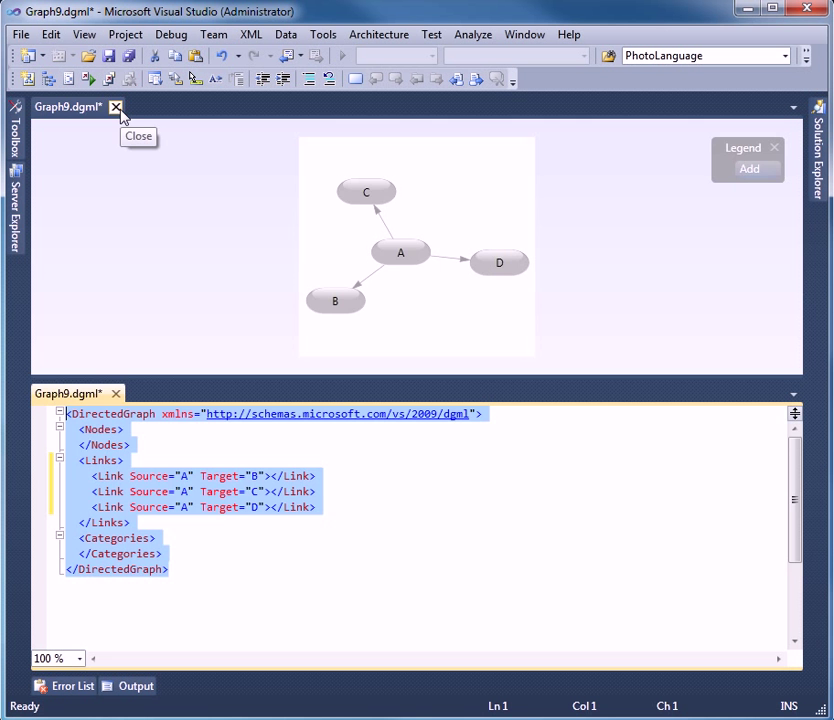
- Close the graph document and review ConvertTo-DGML.ps1's Process block and DirectedGraph template
click(116, 108)
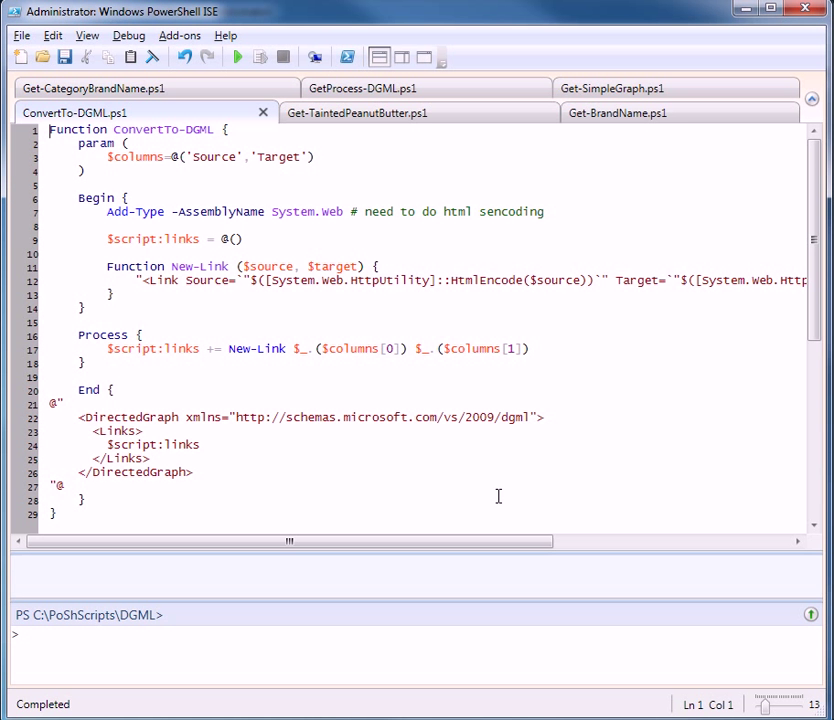
mouse_move(640, 438)
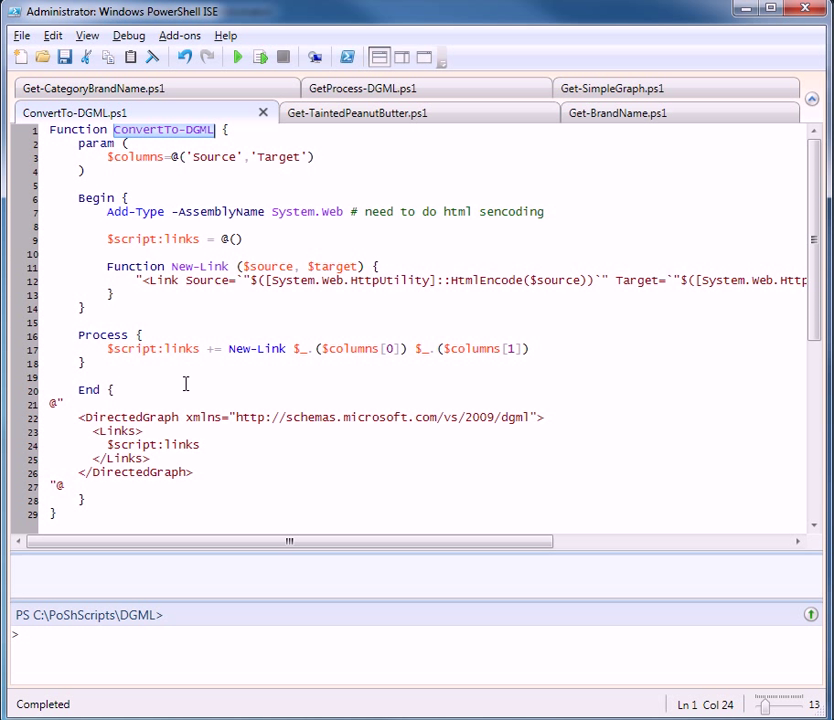
drag(78, 334, 84, 362)
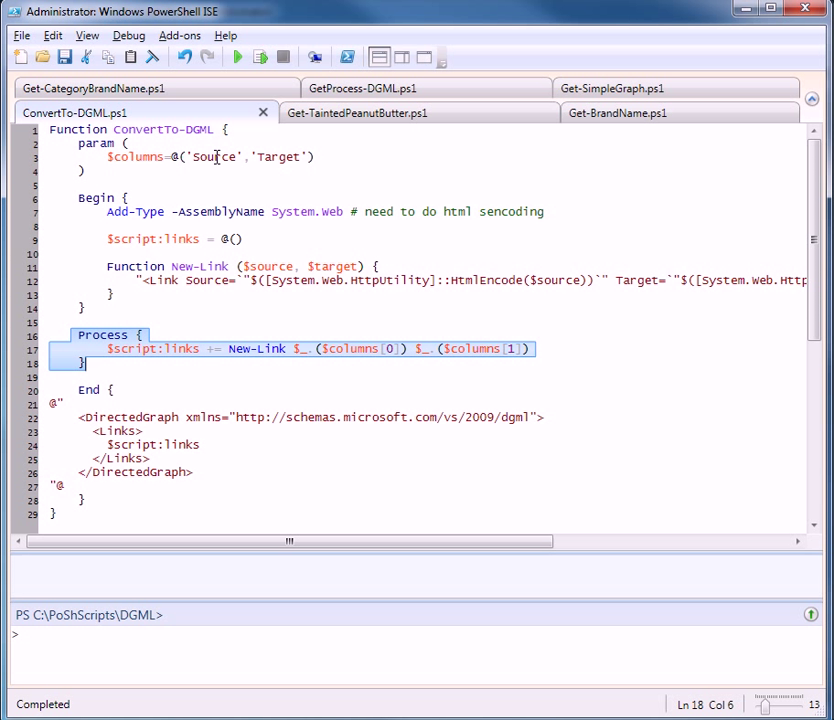
double_click(278, 156)
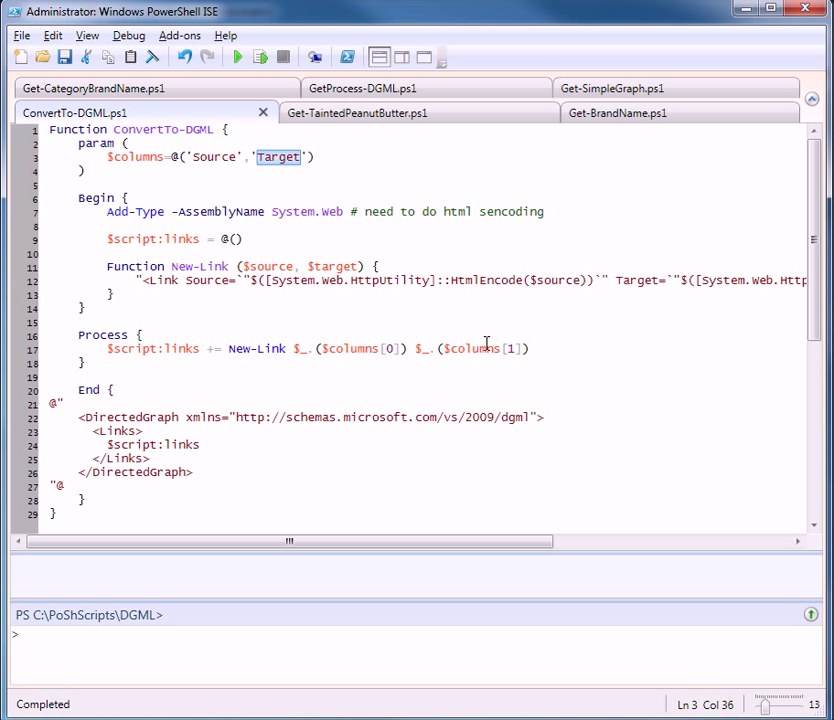
mouse_move(110, 352)
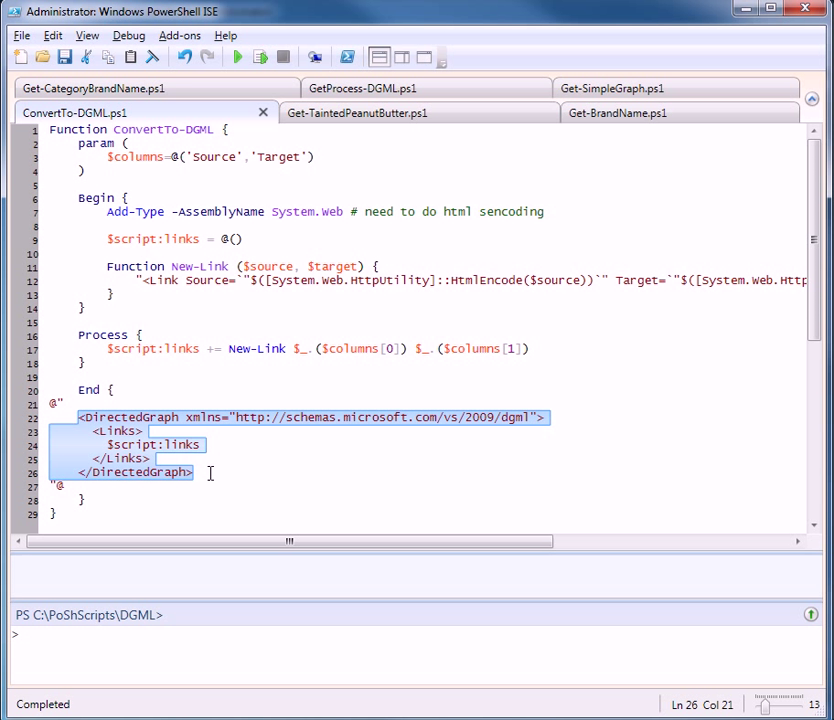
click(372, 474)
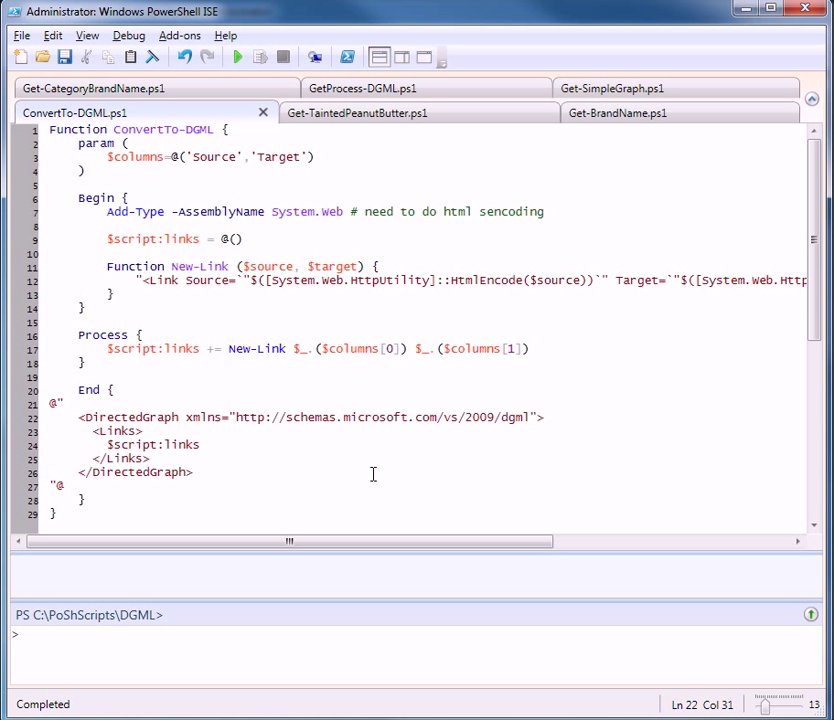
mouse_move(696, 96)
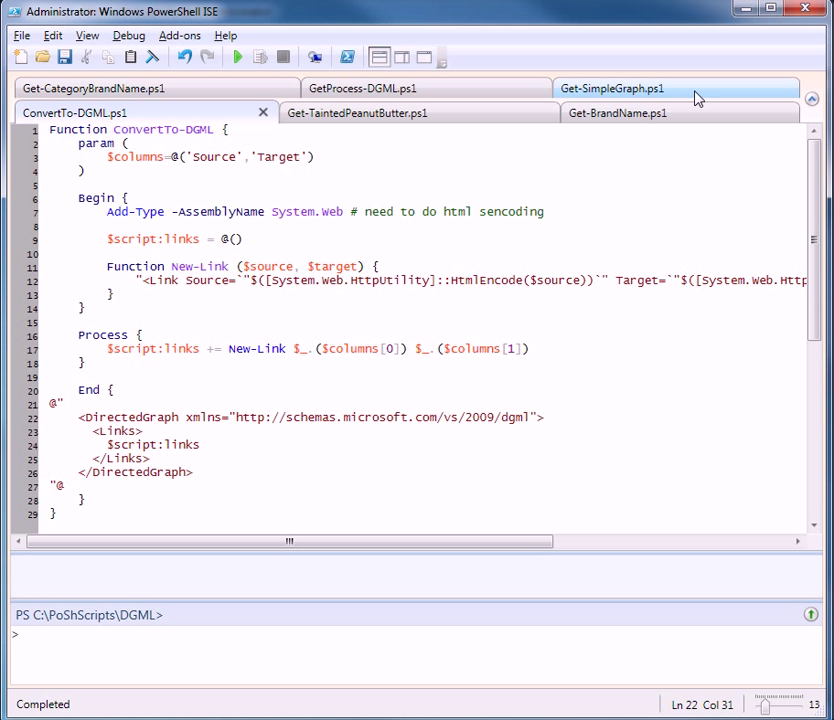
click(612, 88)
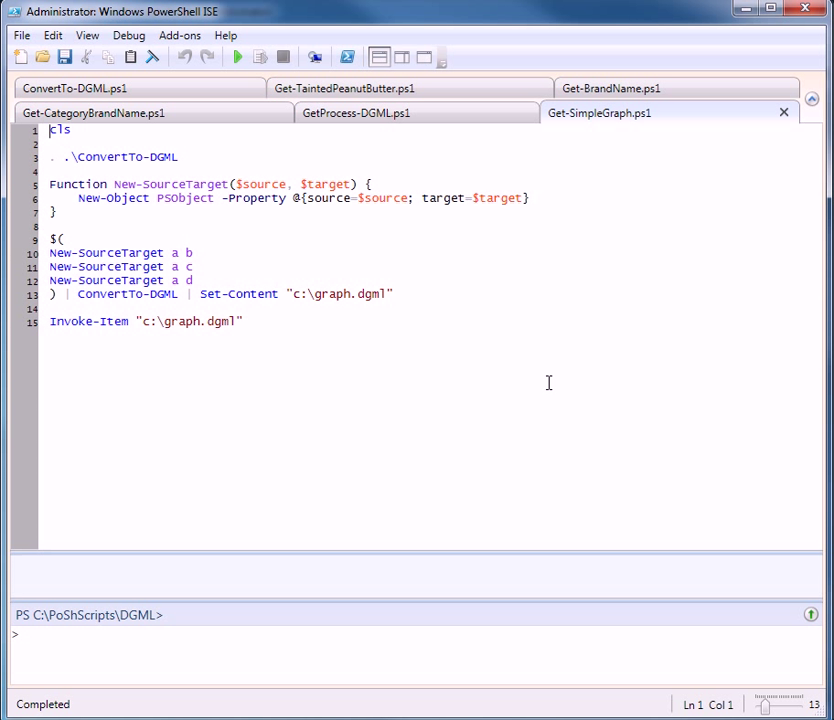
mouse_move(340, 286)
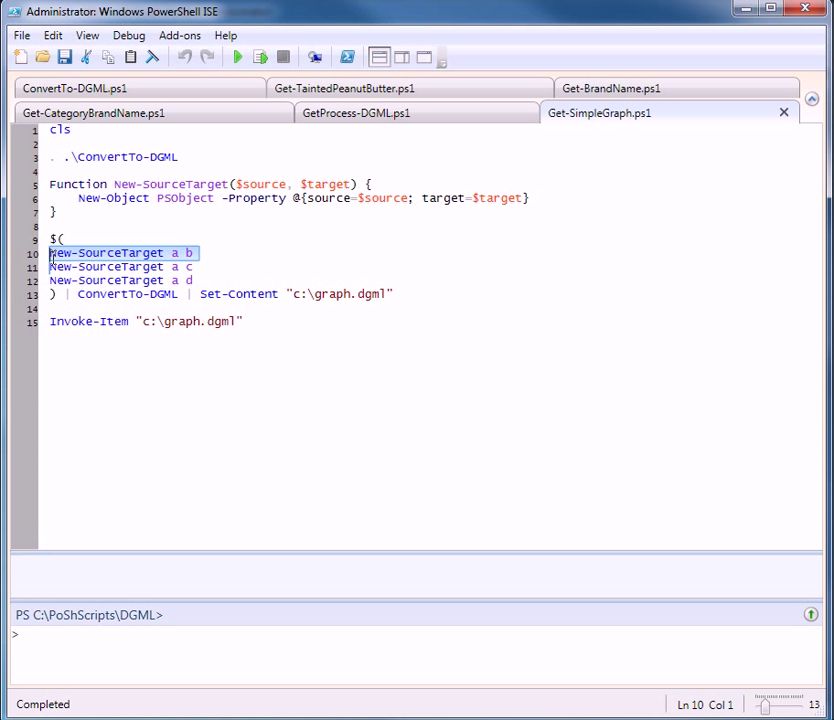
mouse_move(360, 362)
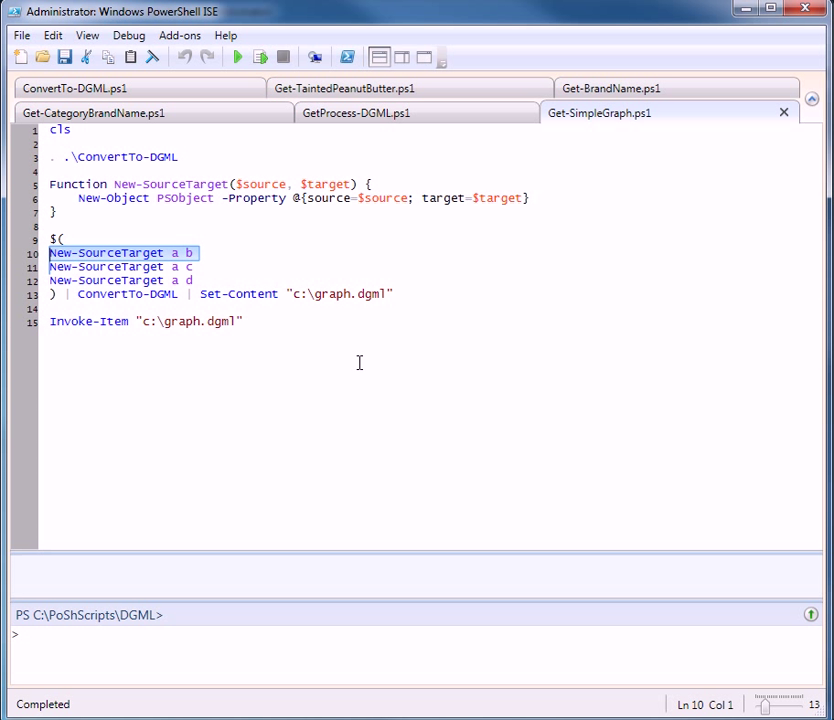
mouse_move(232, 232)
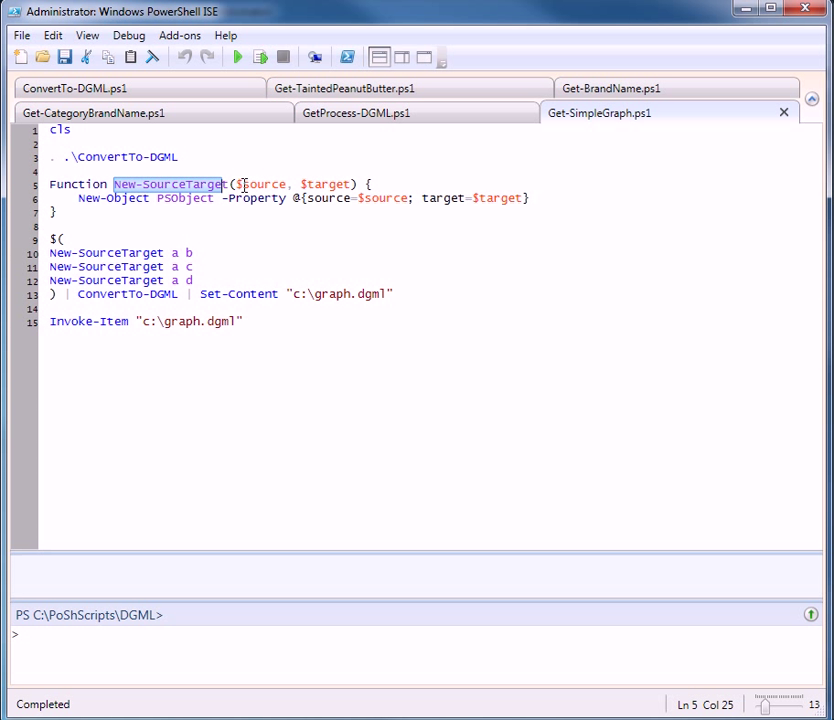
double_click(326, 184)
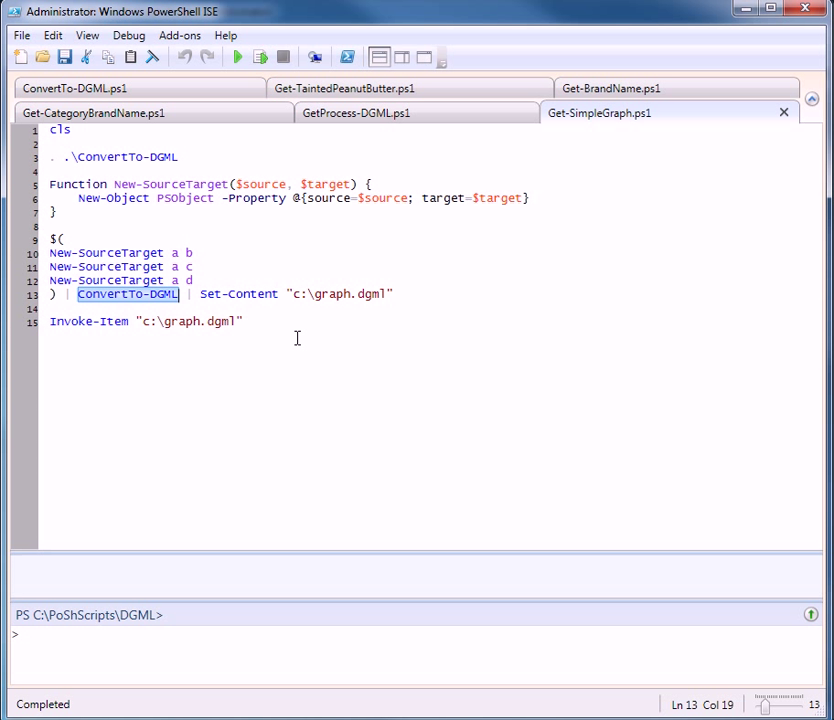
double_click(240, 294)
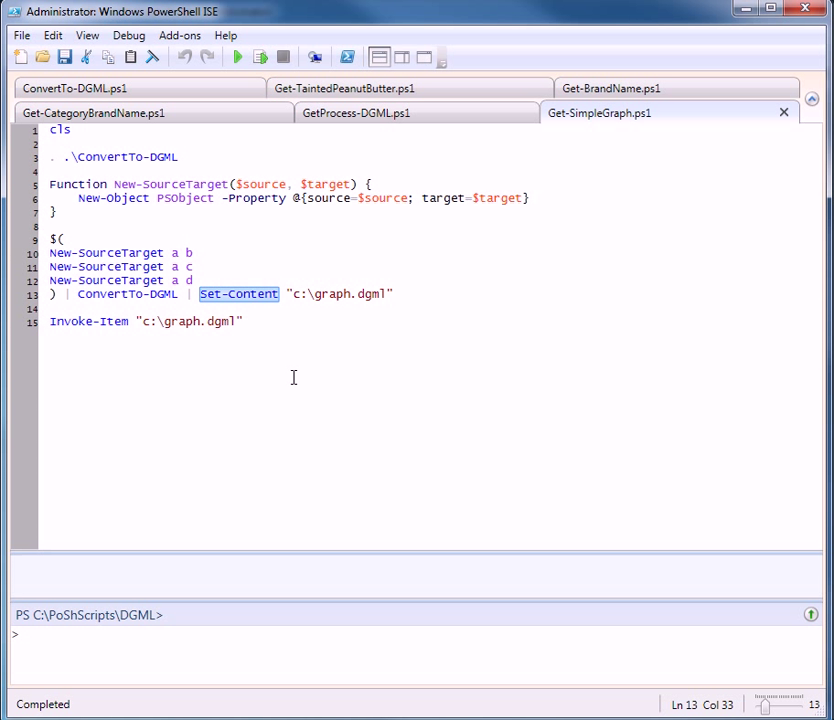
double_click(88, 320)
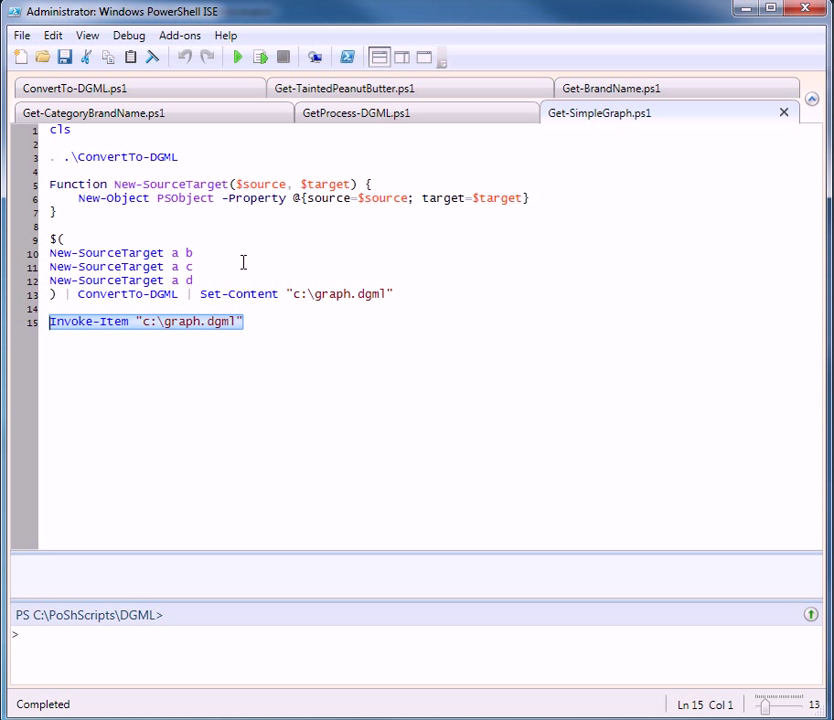
click(196, 252)
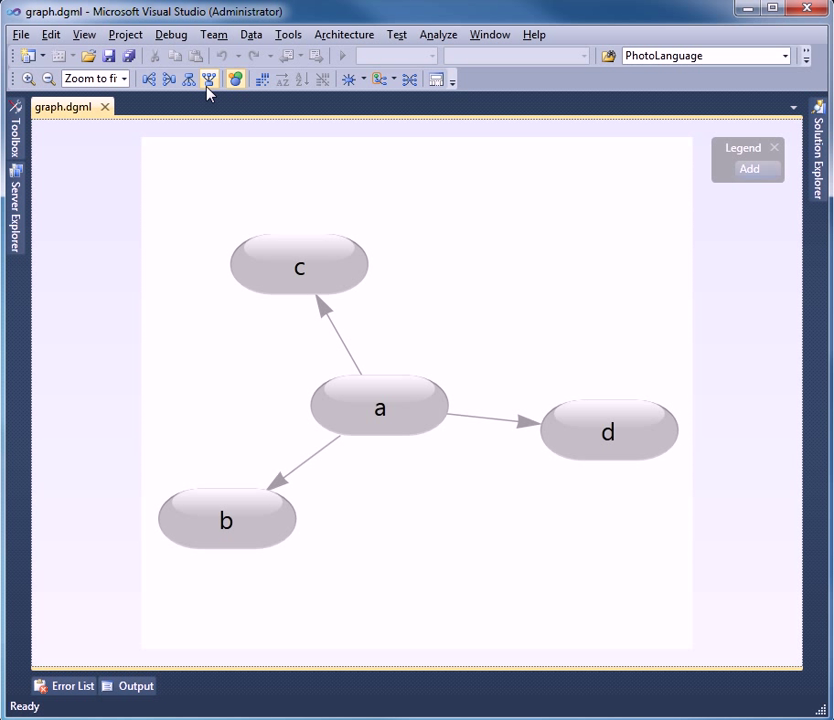
- Arrange the a→b, c, d graph top to bottom, then left to right, and close graph.dgml
click(168, 80)
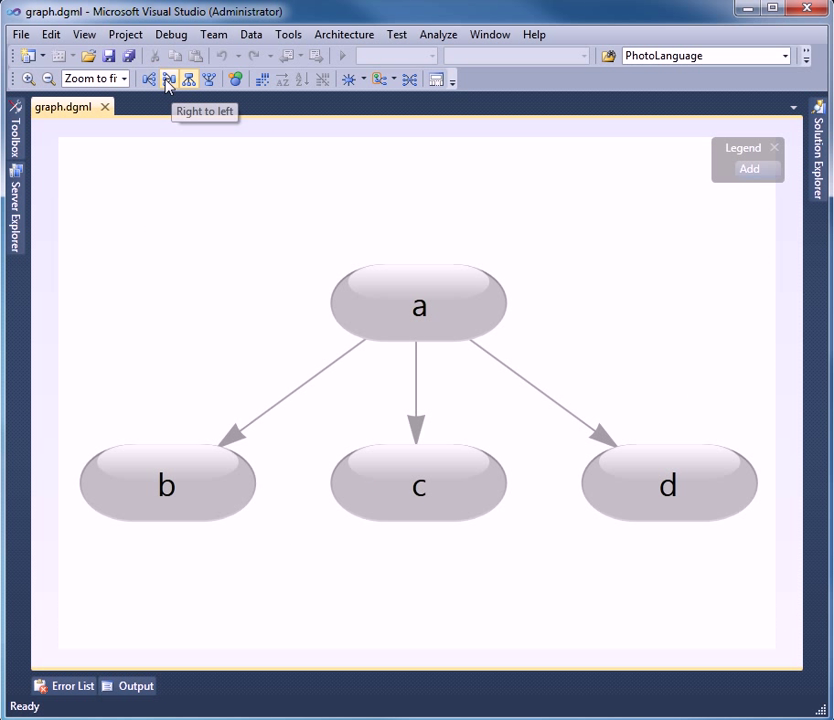
click(168, 80)
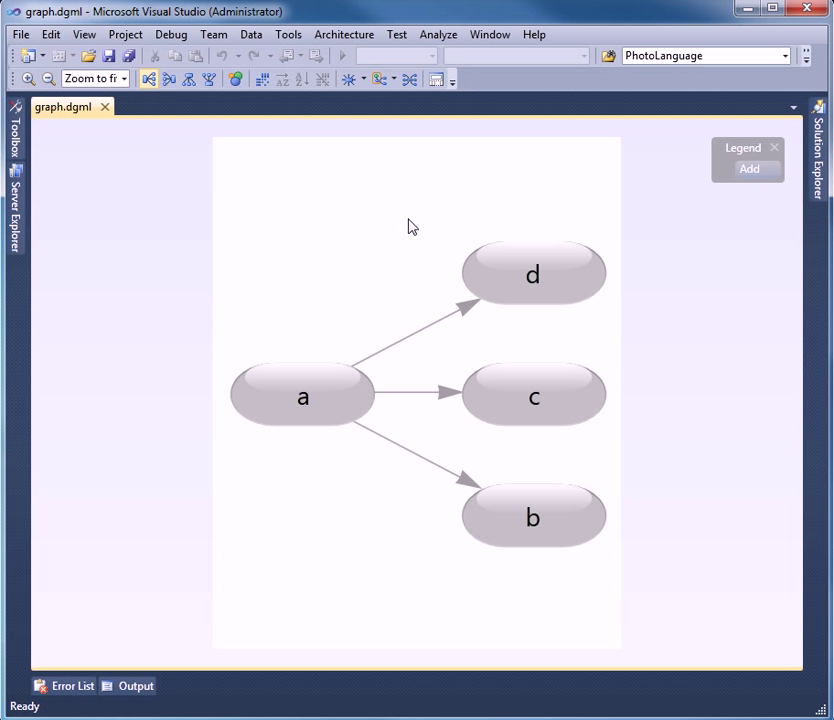
click(104, 108)
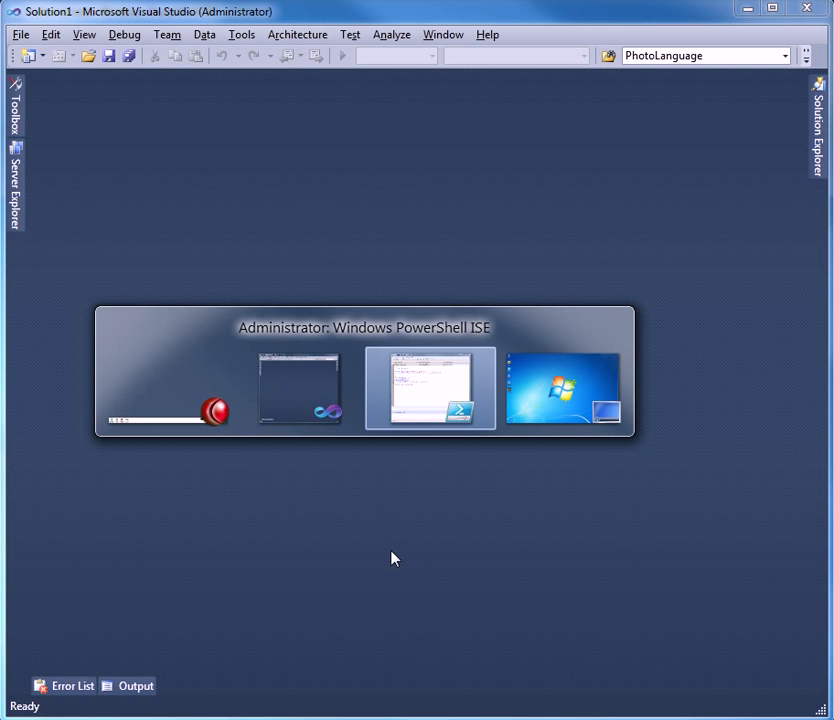
- Print the first five lines of the recall CSV with gc -TotalCount 5 in the ISE console
click(428, 388)
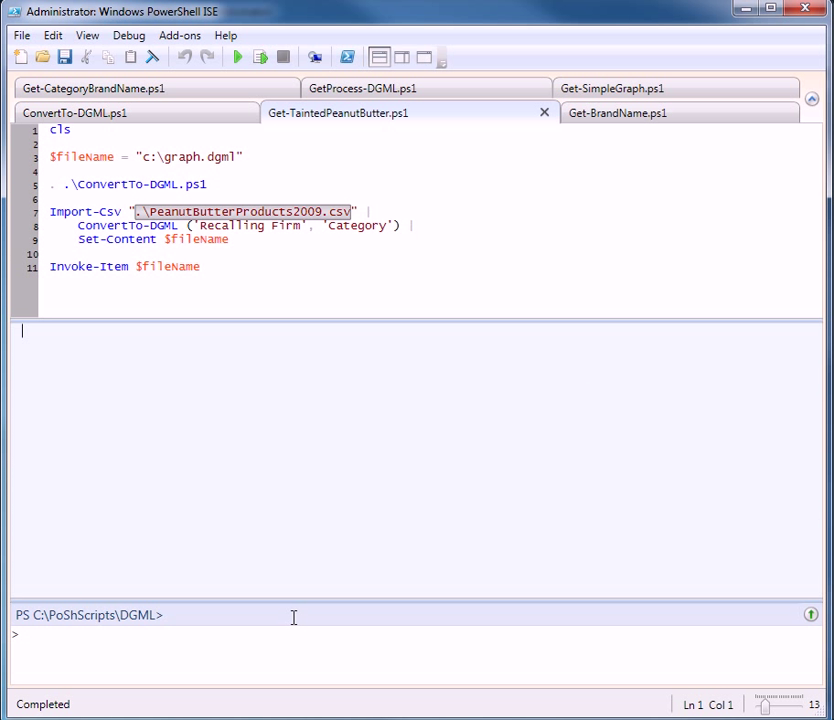
text(gc)
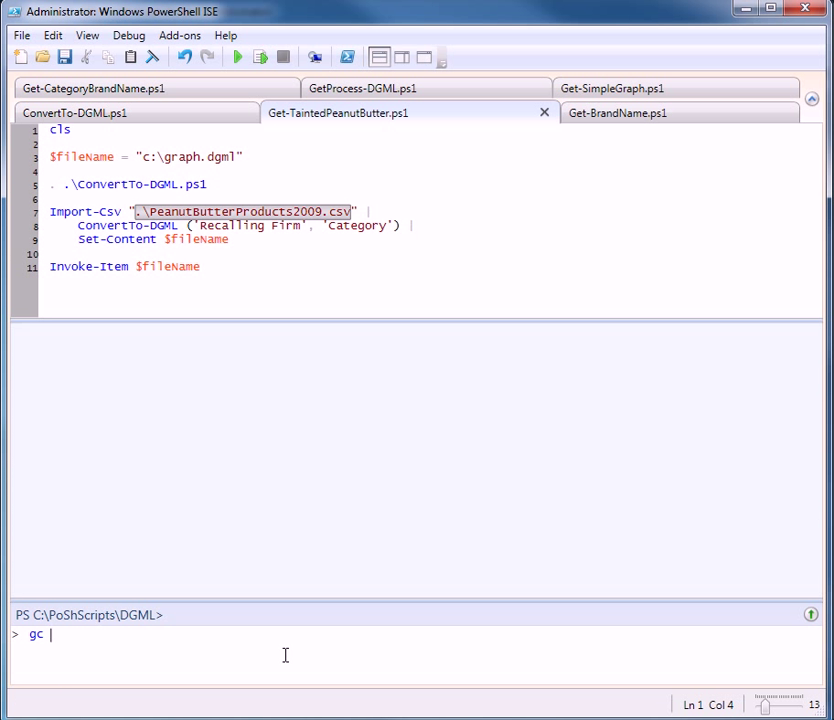
text(-TotalCount)
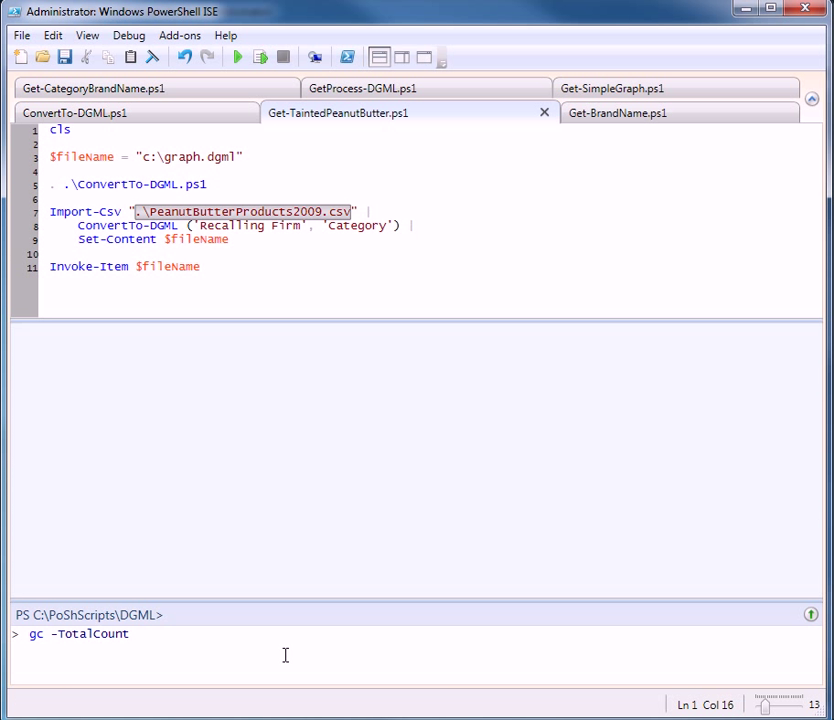
text(5 .\ConvertTo-DGML.ps1)
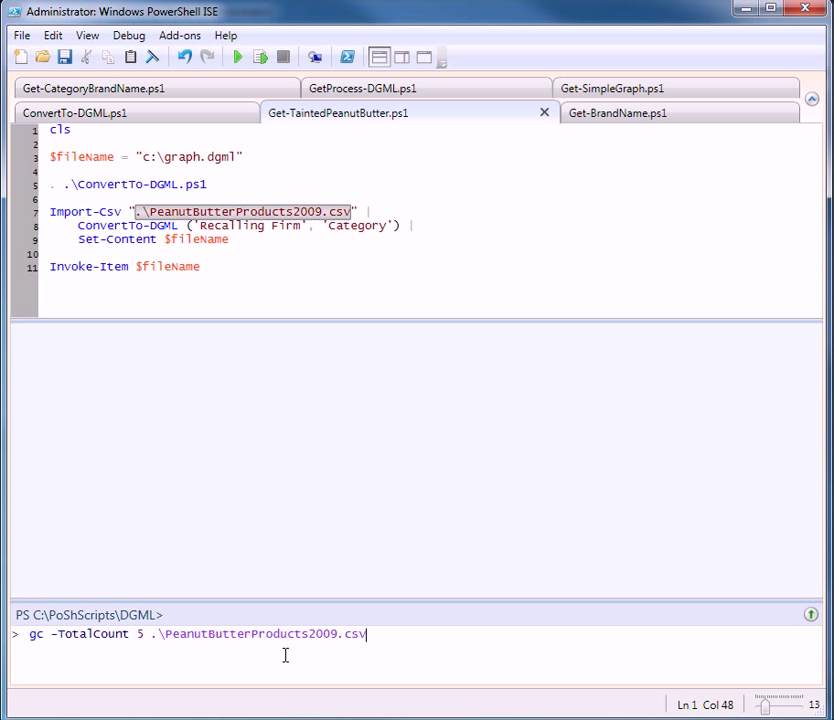
key(Return)
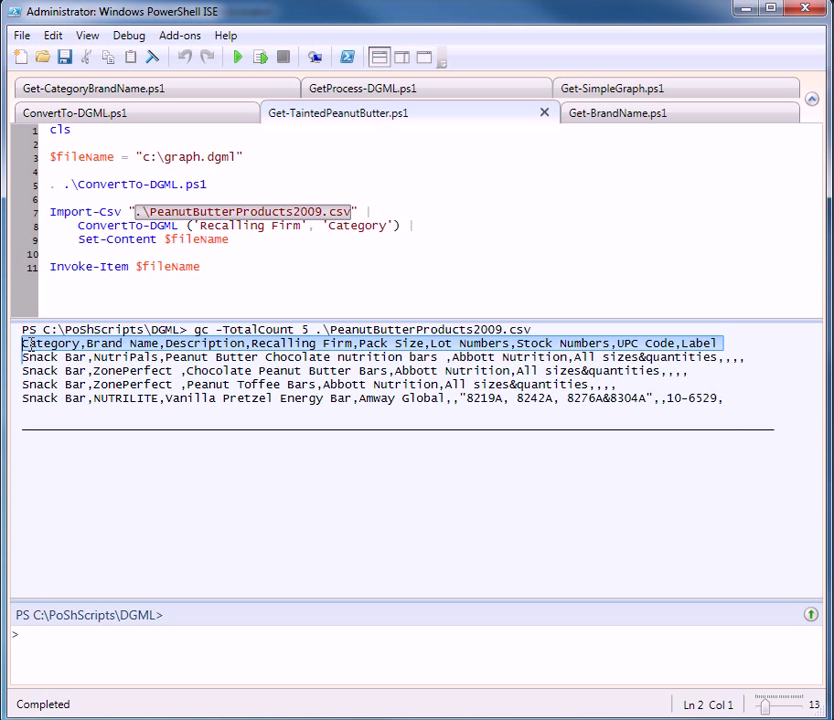
mouse_move(774, 572)
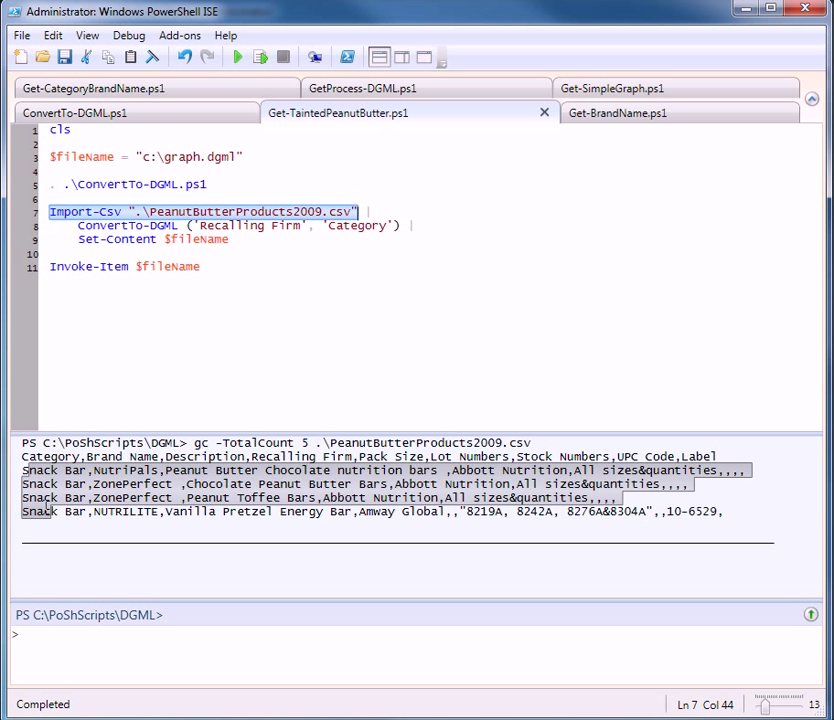
mouse_move(470, 480)
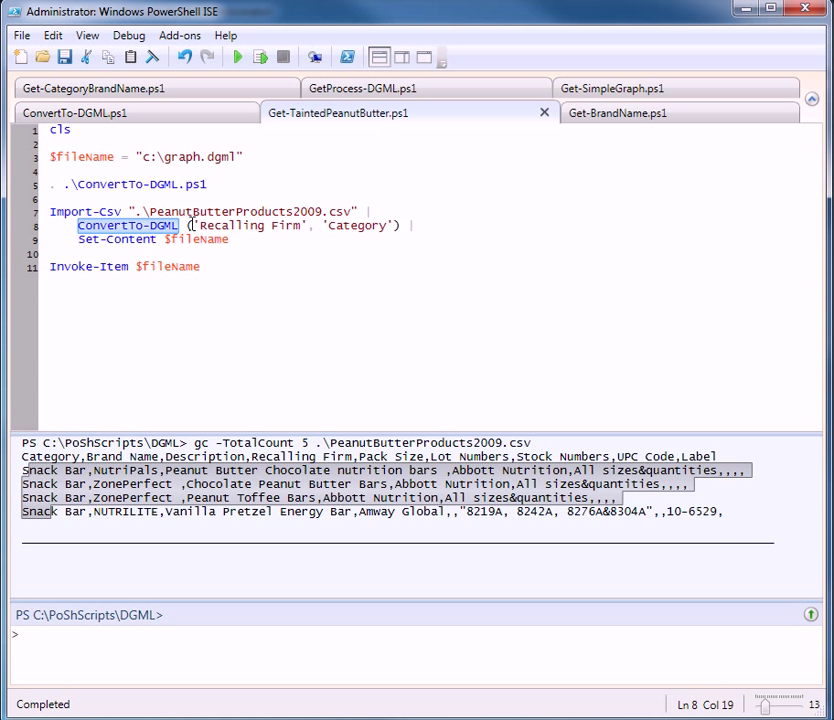
- Check the Category column argument in Get-TaintedPeanutButter.ps1 and run it to build the recall graph
click(322, 224)
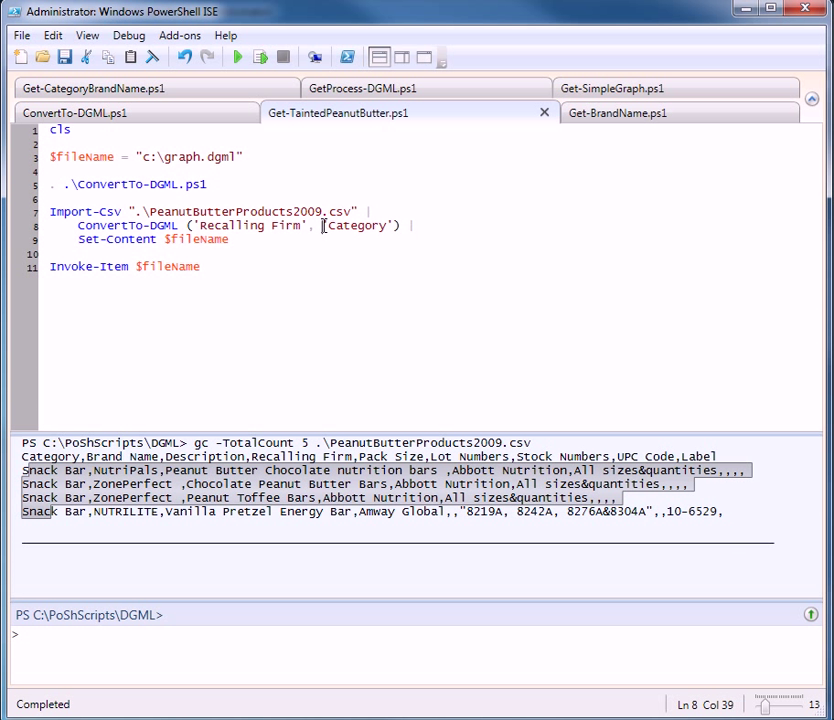
double_click(356, 224)
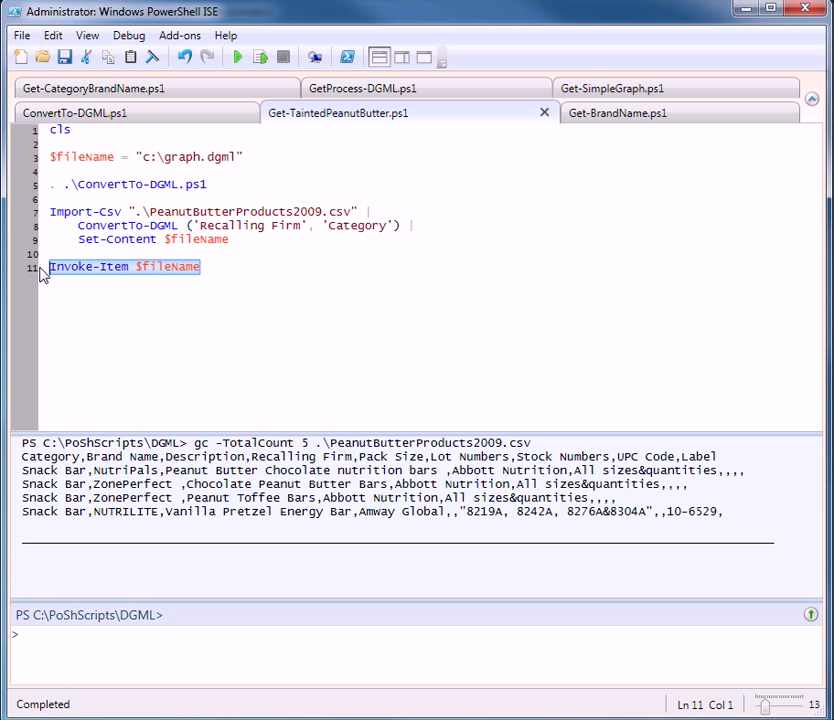
click(498, 294)
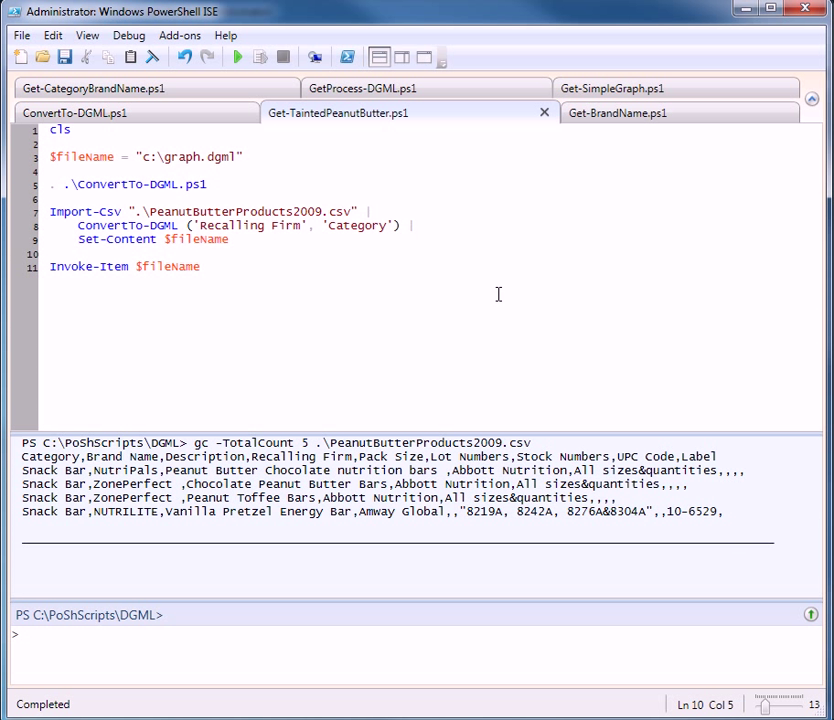
click(76, 252)
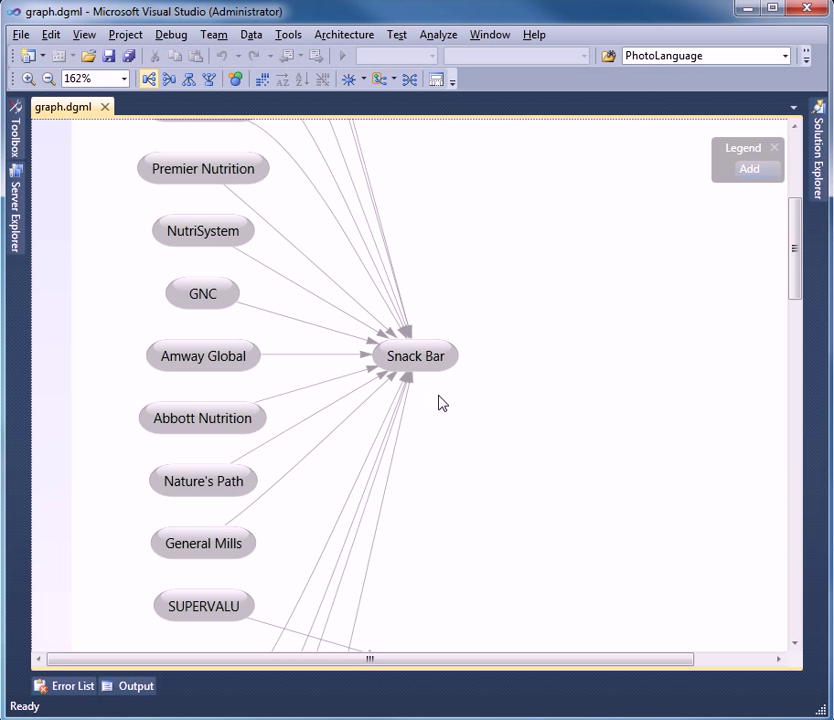
- Highlight the Snack Bar category and the Hy-Vee firm node, then leave the graph
click(414, 356)
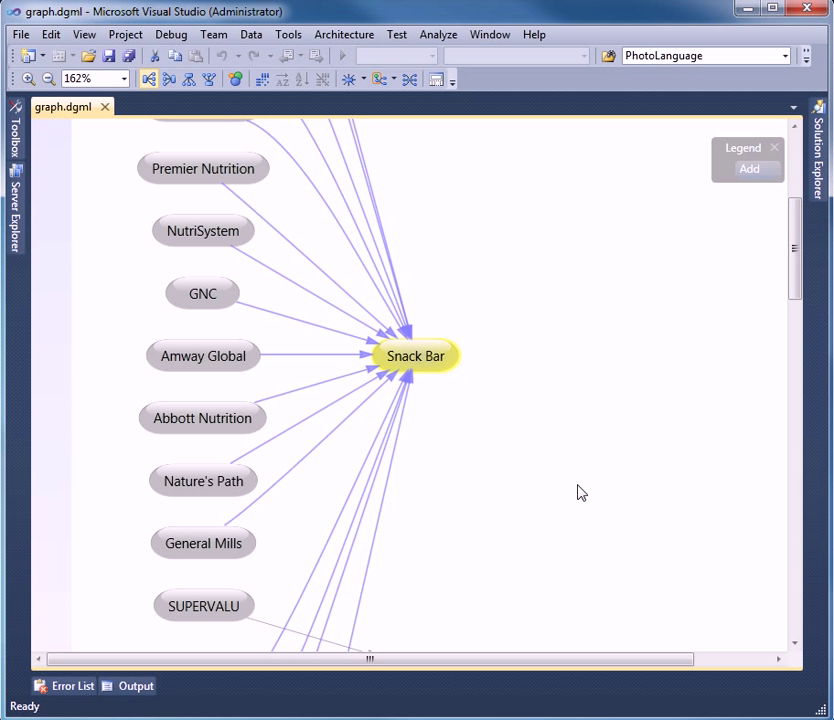
mouse_move(516, 466)
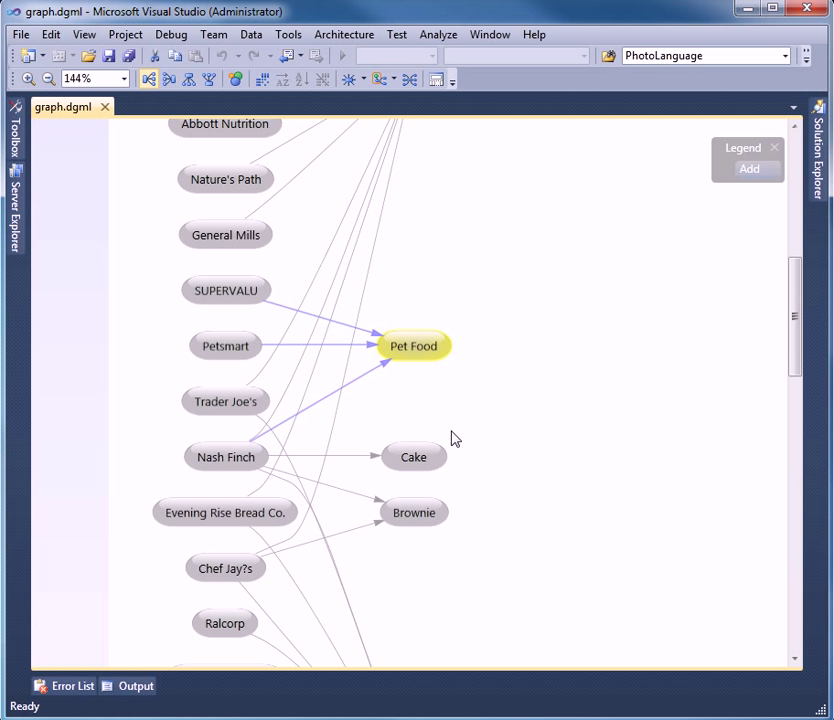
mouse_move(540, 380)
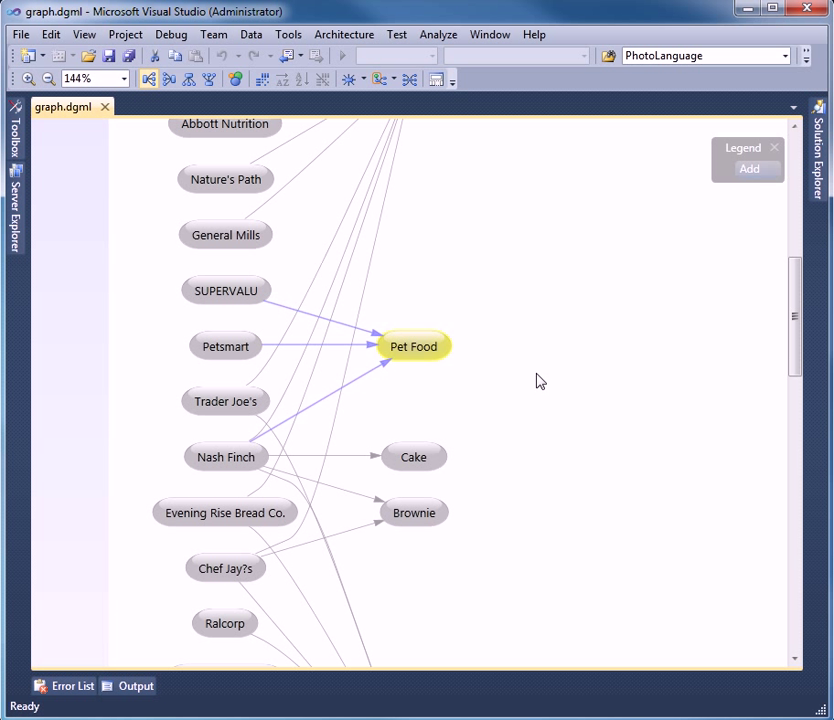
mouse_move(674, 472)
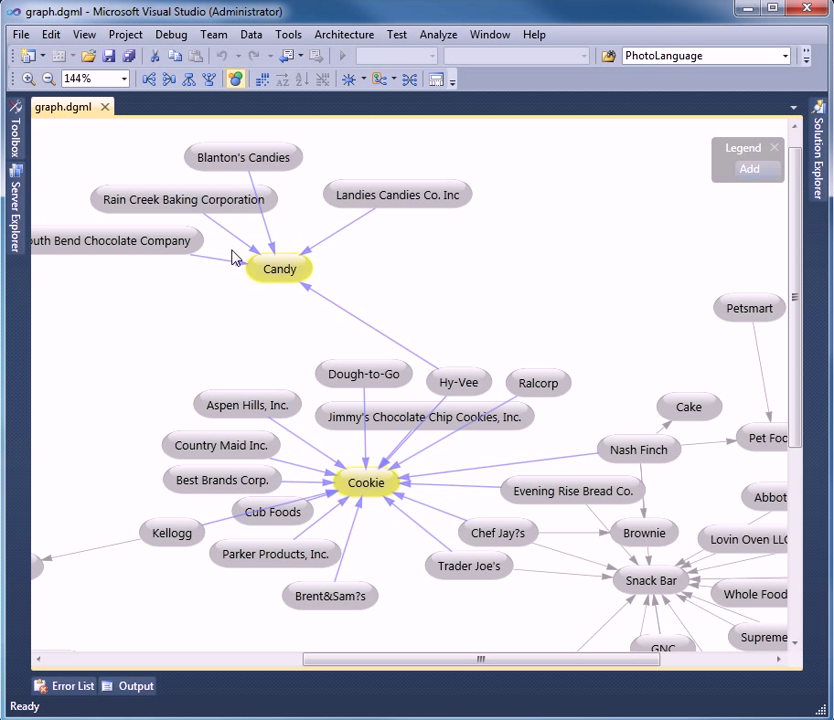
click(460, 382)
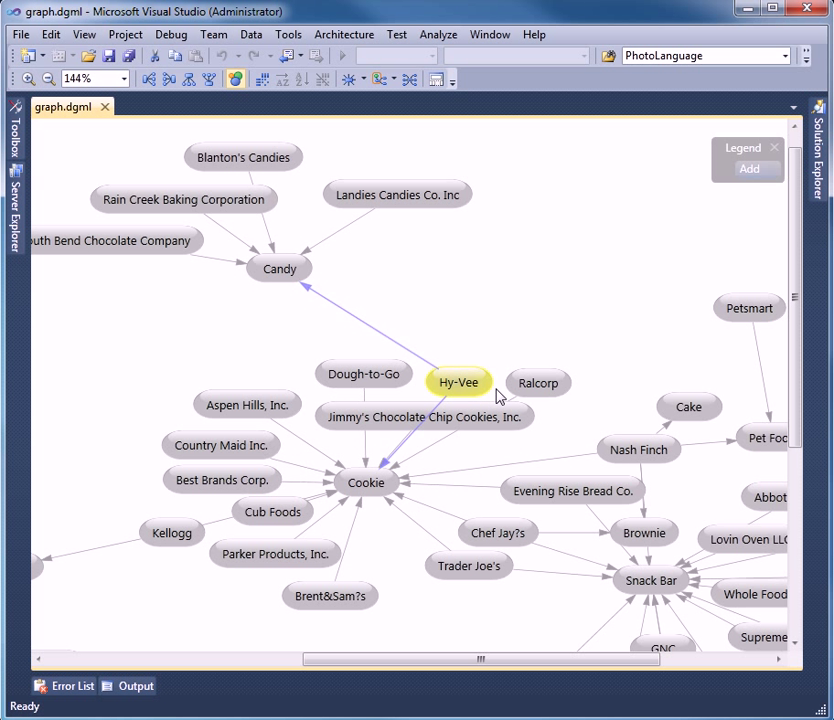
mouse_move(280, 272)
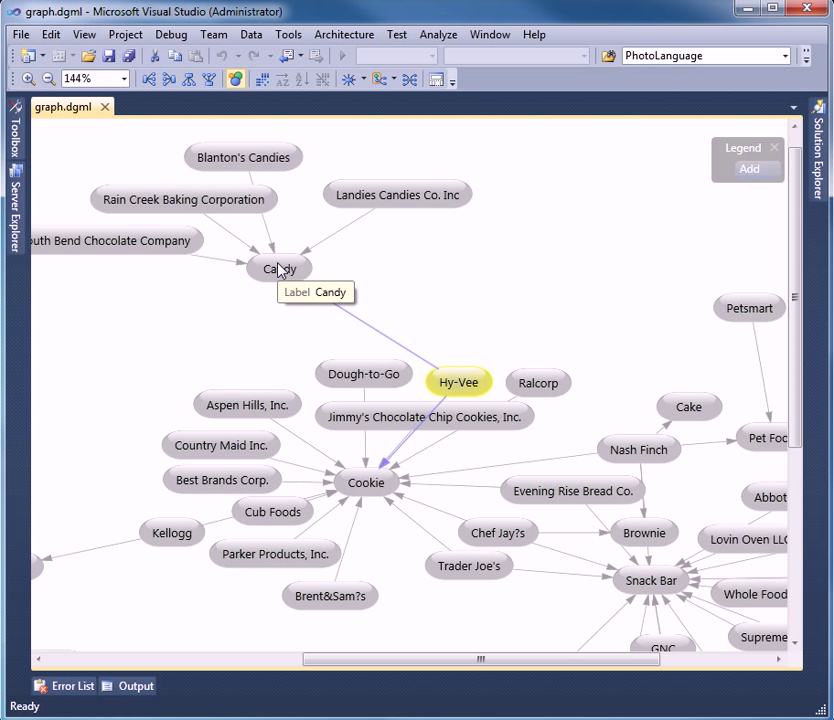
mouse_move(356, 320)
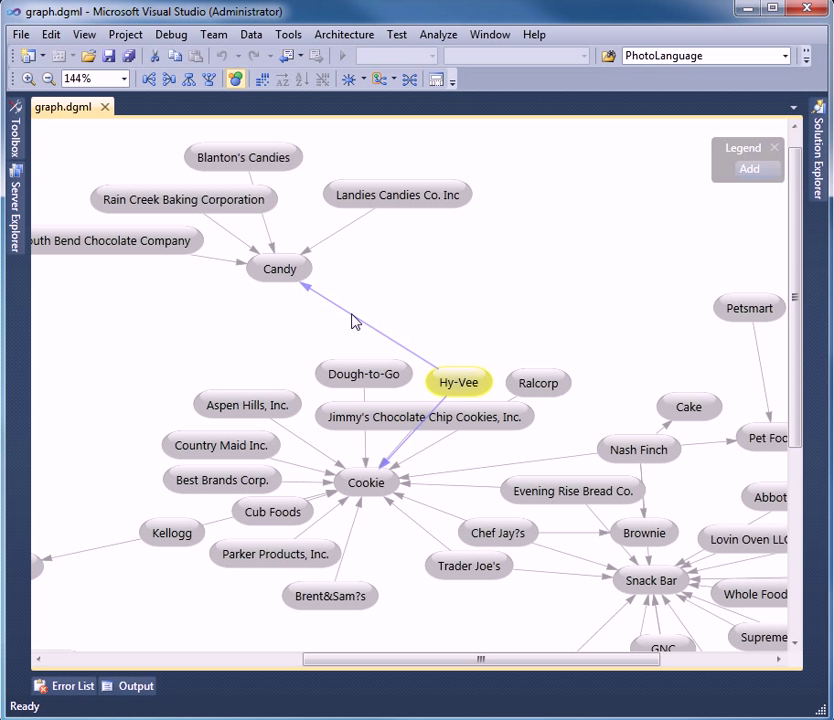
click(104, 106)
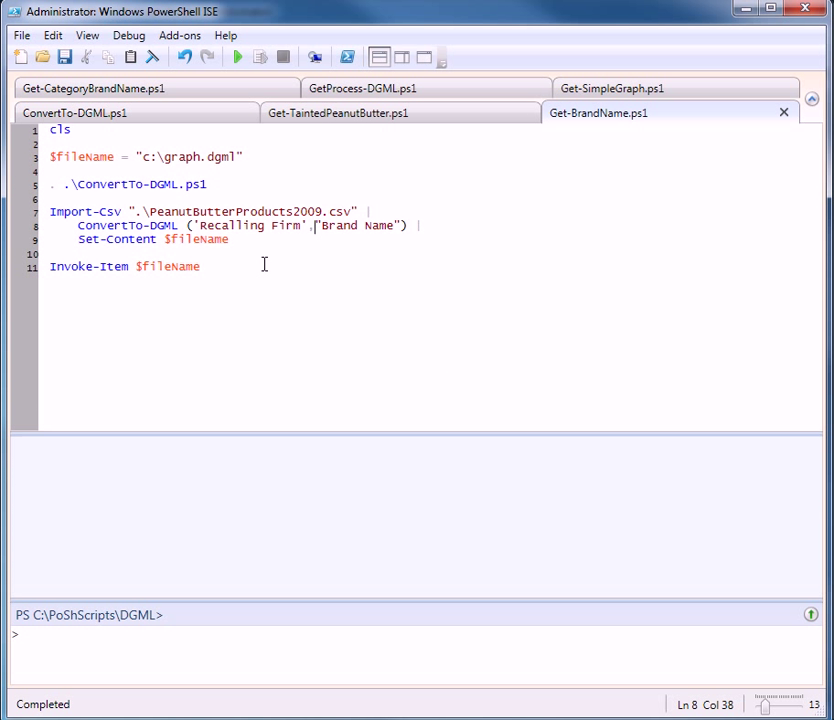
double_click(234, 212)
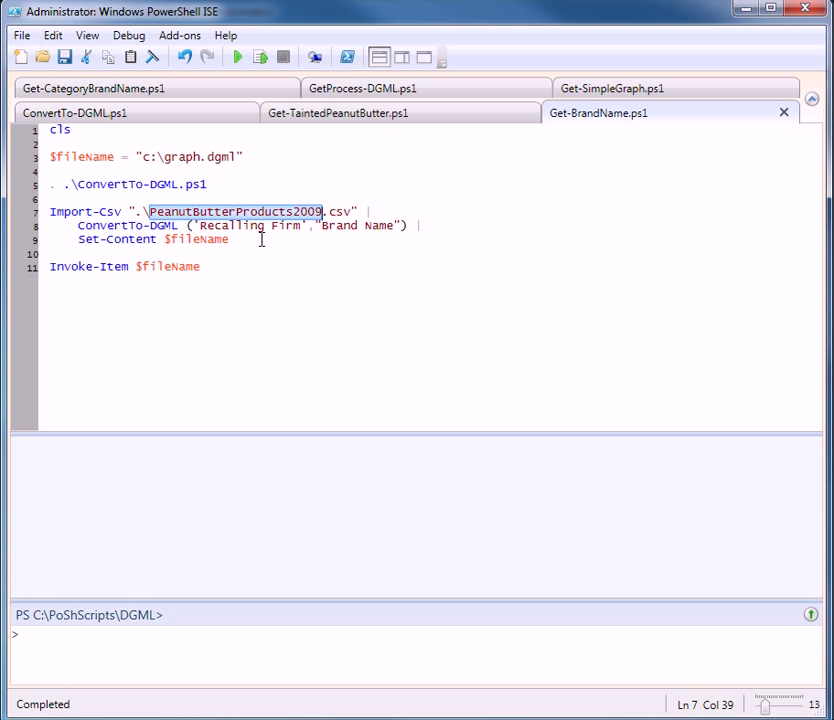
double_click(356, 224)
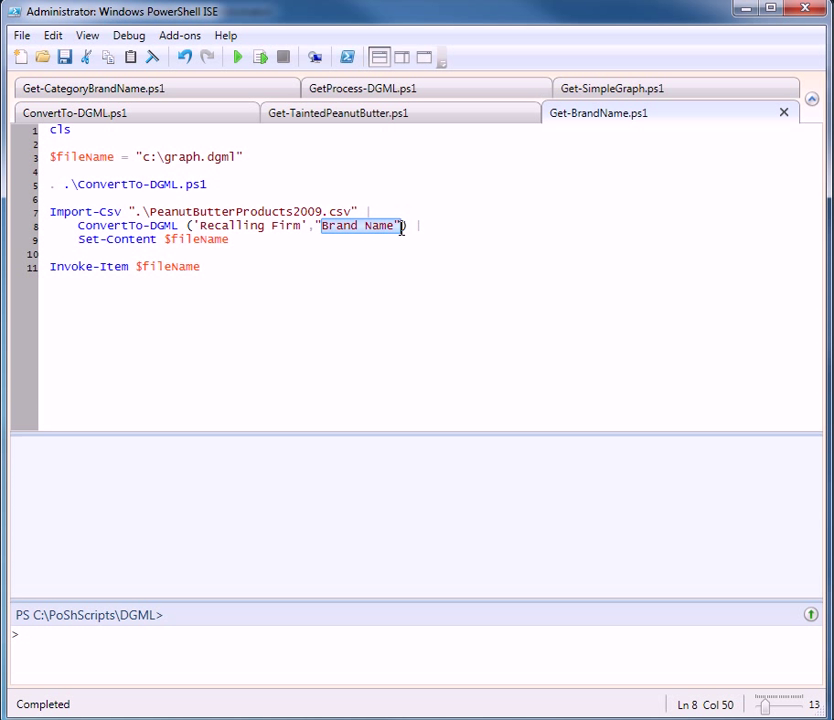
click(428, 380)
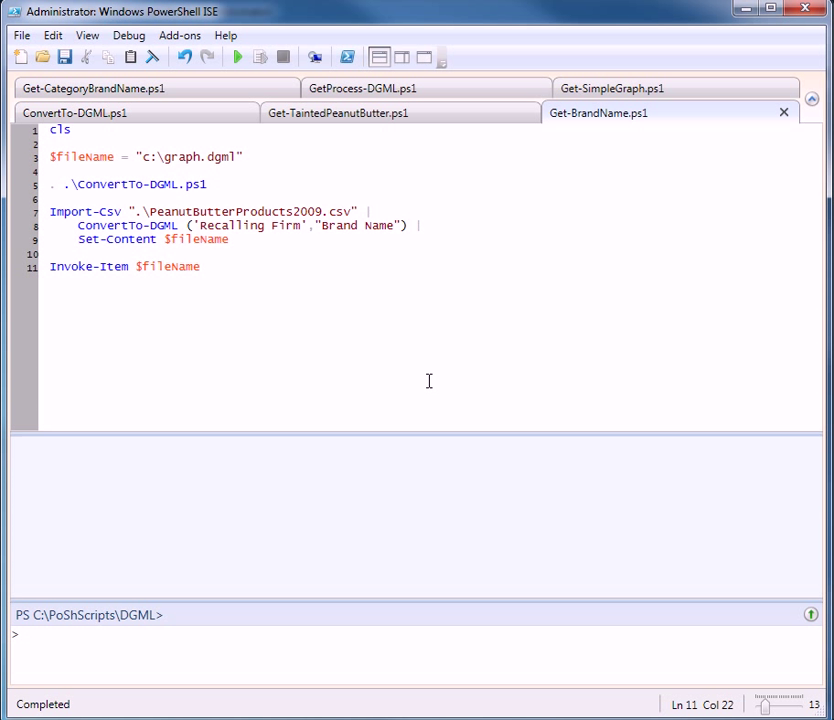
- Inspect the Ready Pac Foods and Nash Finch nodes and their brand links in graph.dgml
click(236, 56)
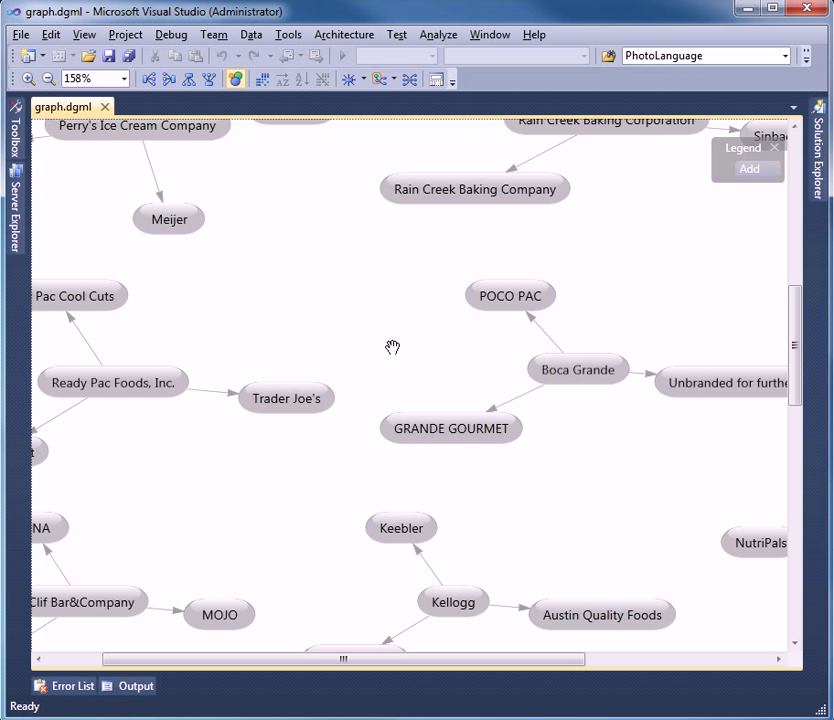
click(112, 382)
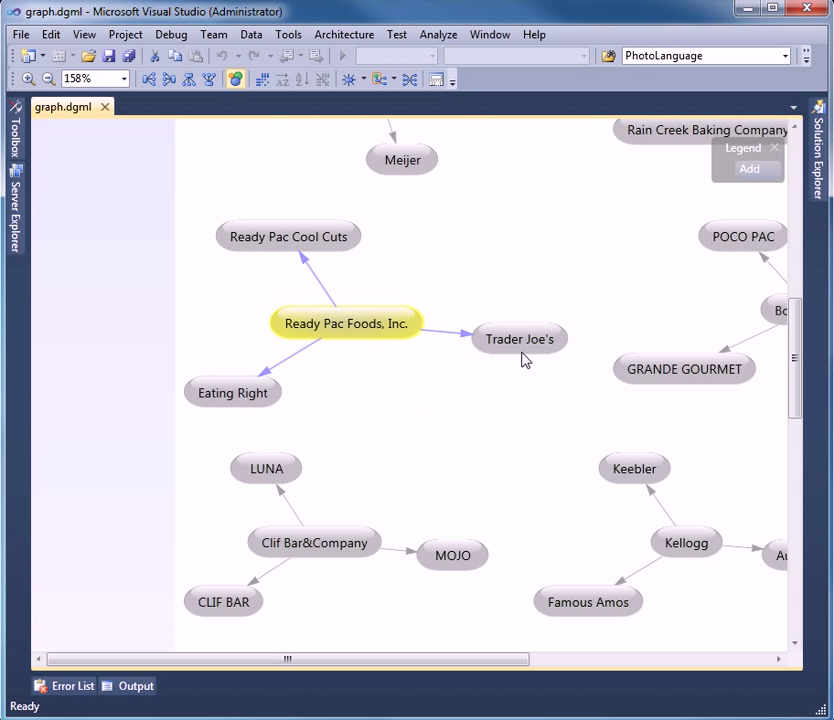
mouse_move(376, 370)
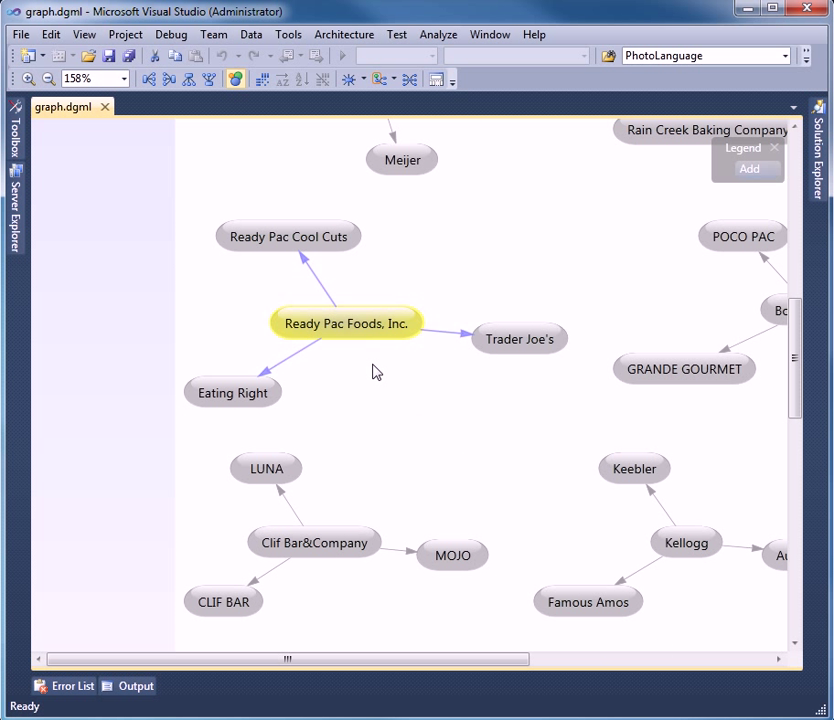
mouse_move(336, 372)
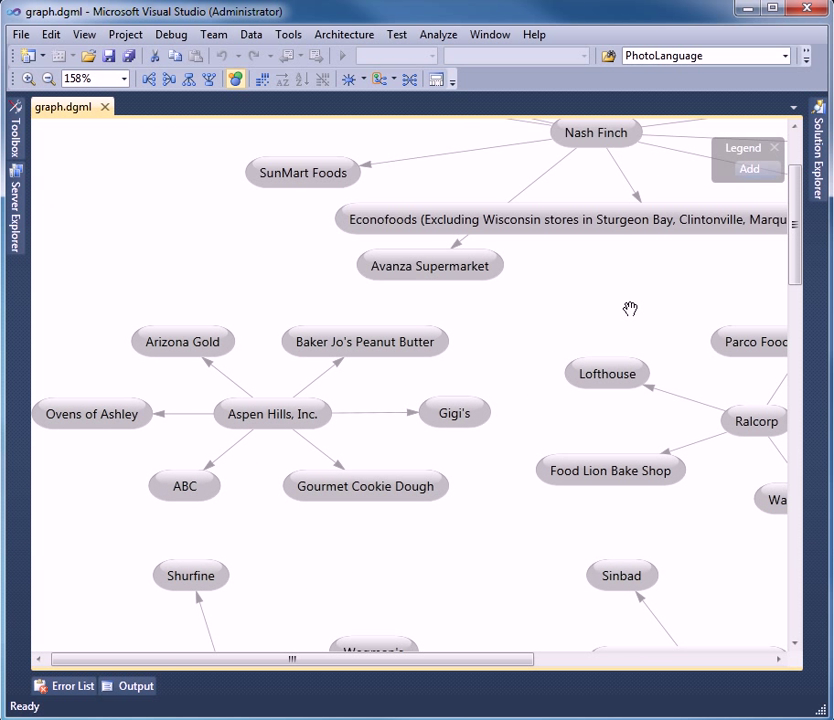
click(596, 132)
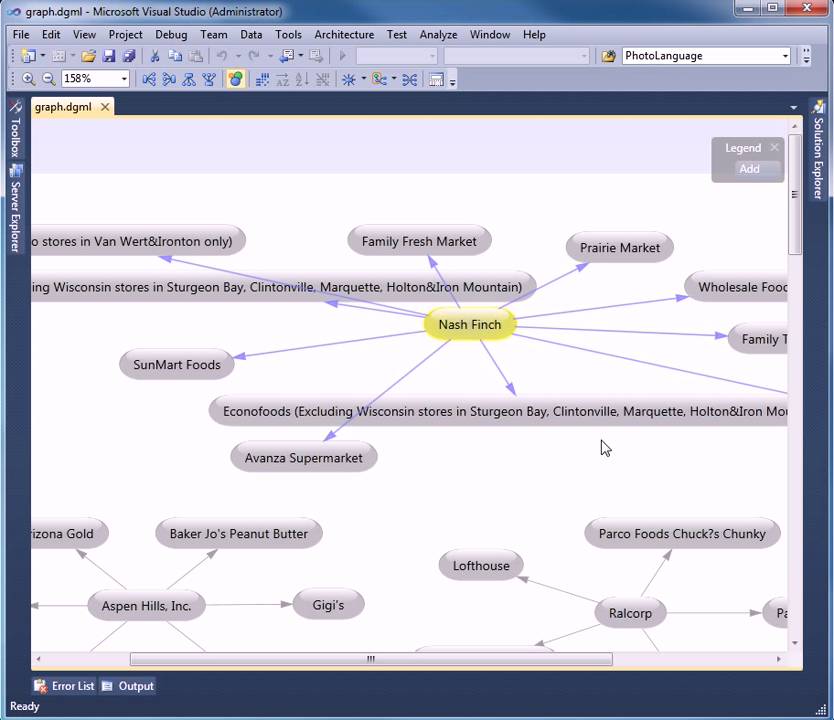
mouse_move(636, 282)
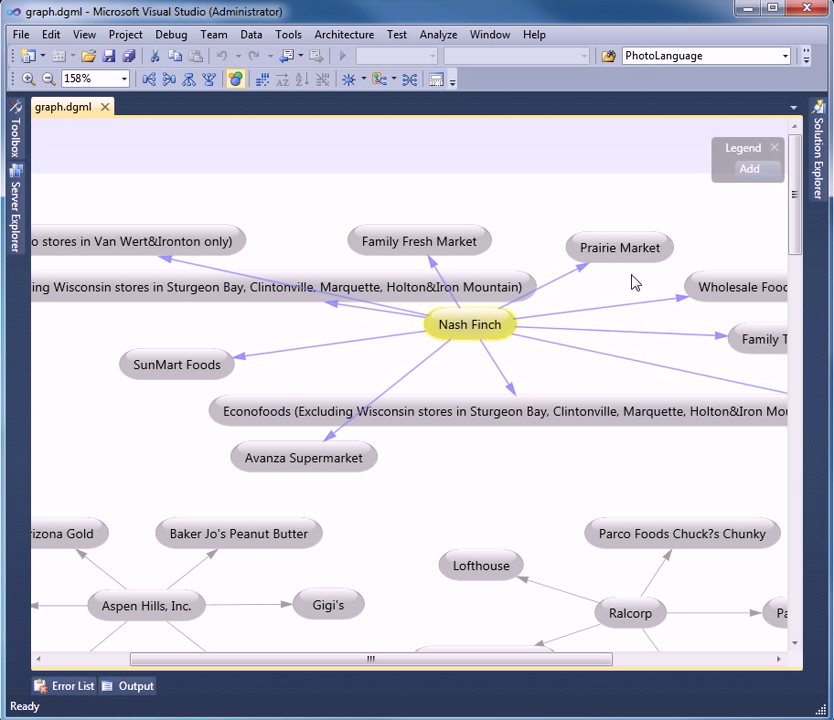
mouse_move(496, 388)
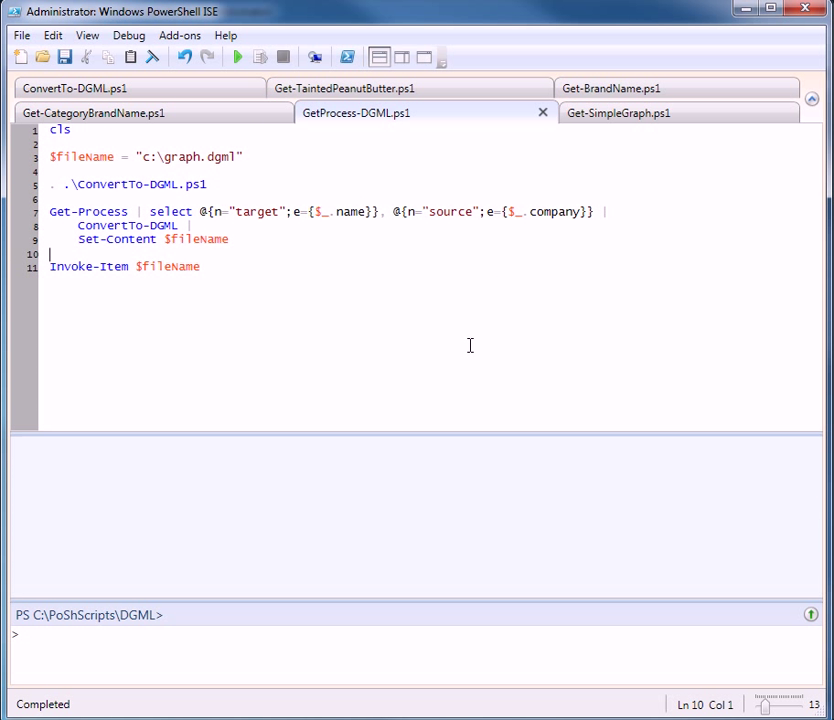
double_click(88, 212)
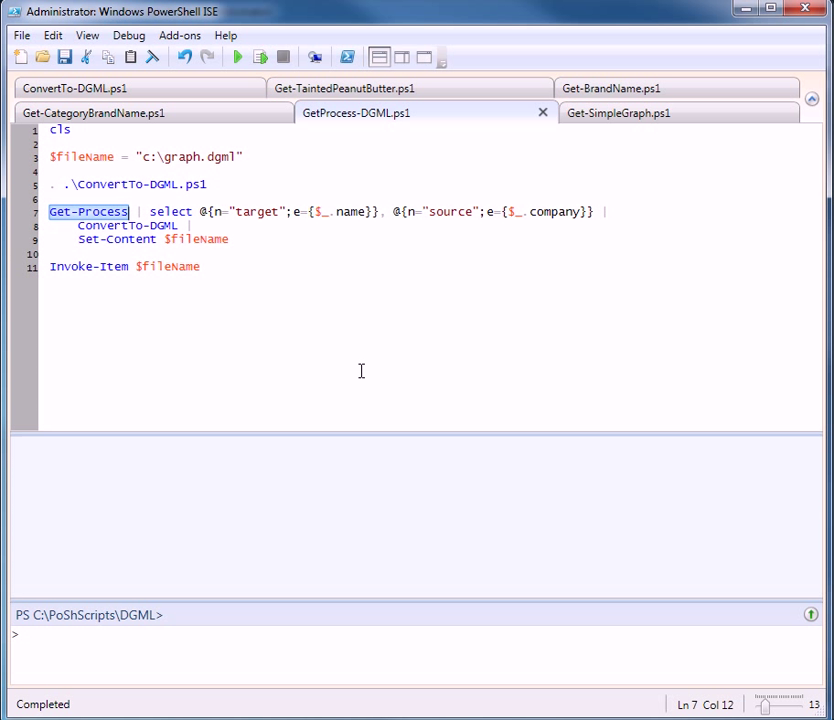
mouse_move(244, 322)
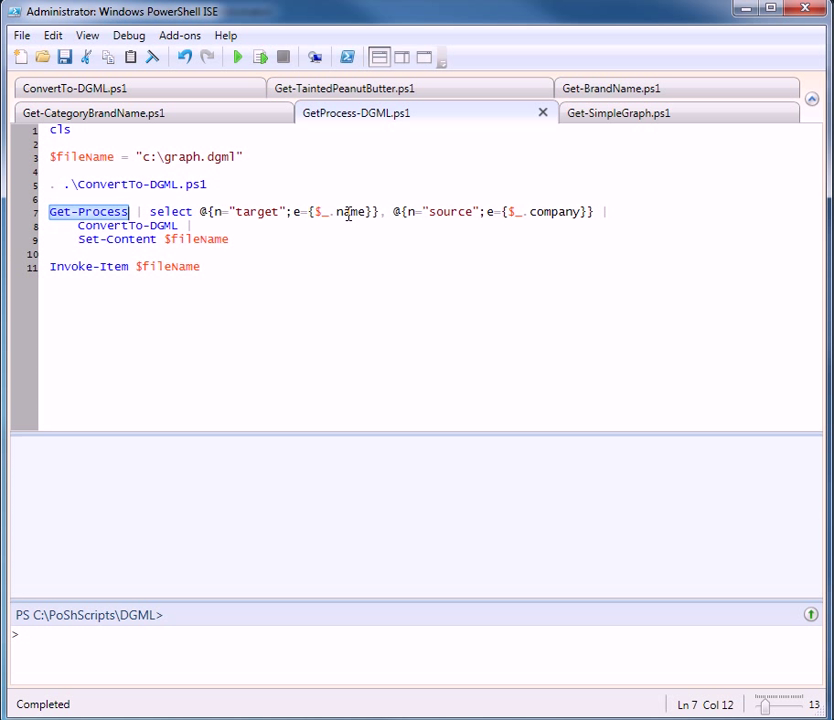
double_click(554, 212)
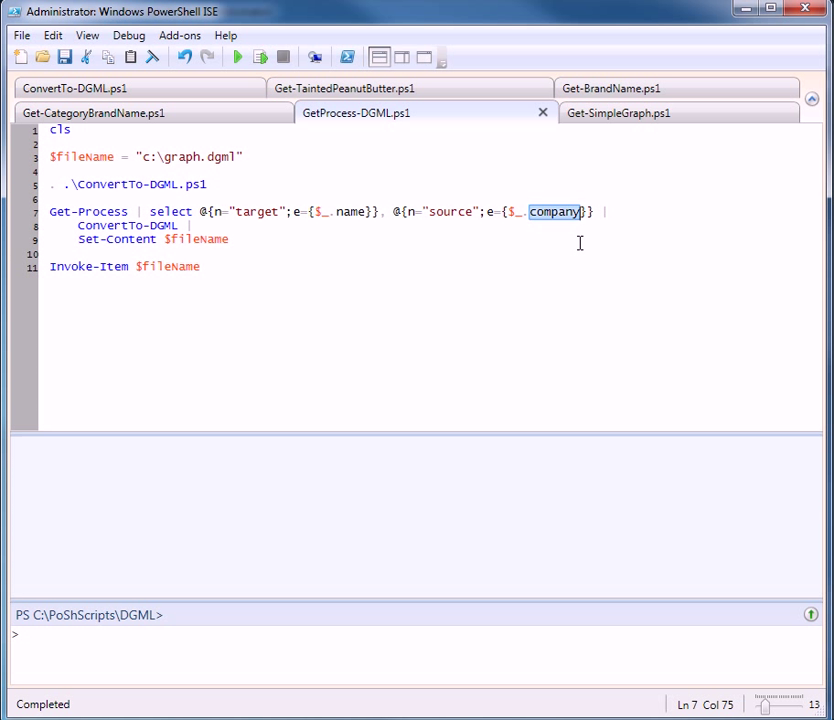
mouse_move(188, 214)
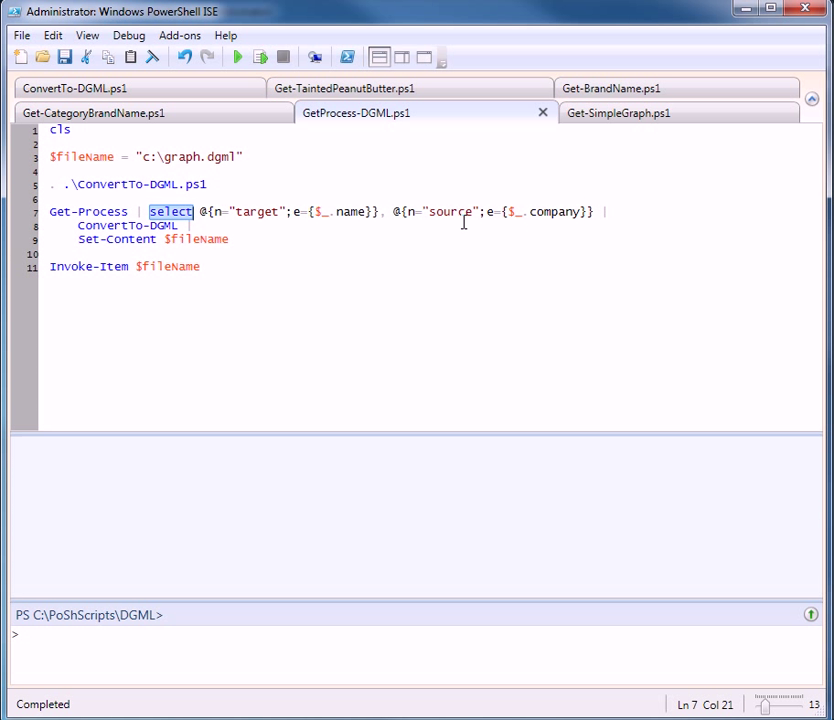
click(456, 212)
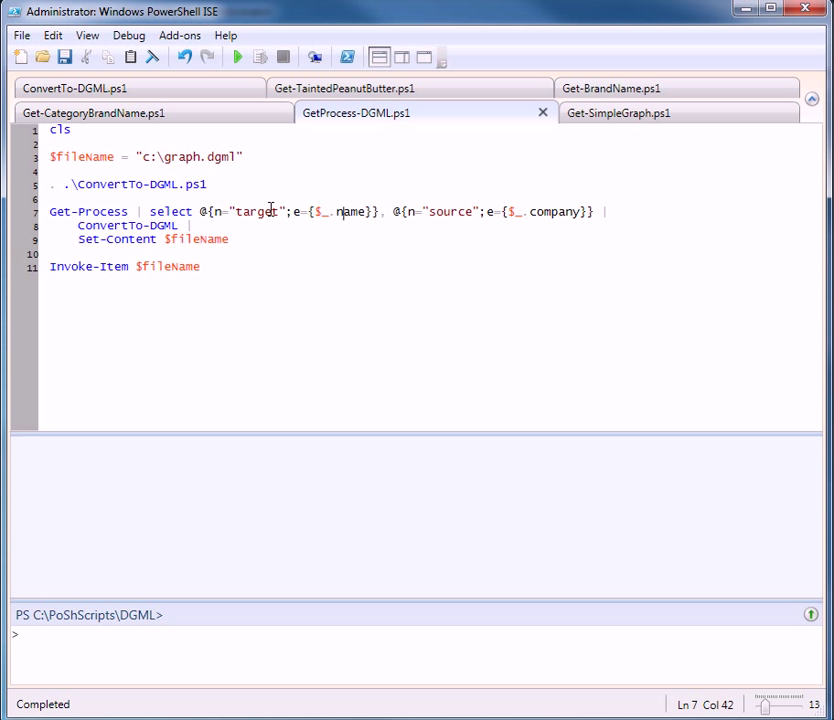
double_click(112, 224)
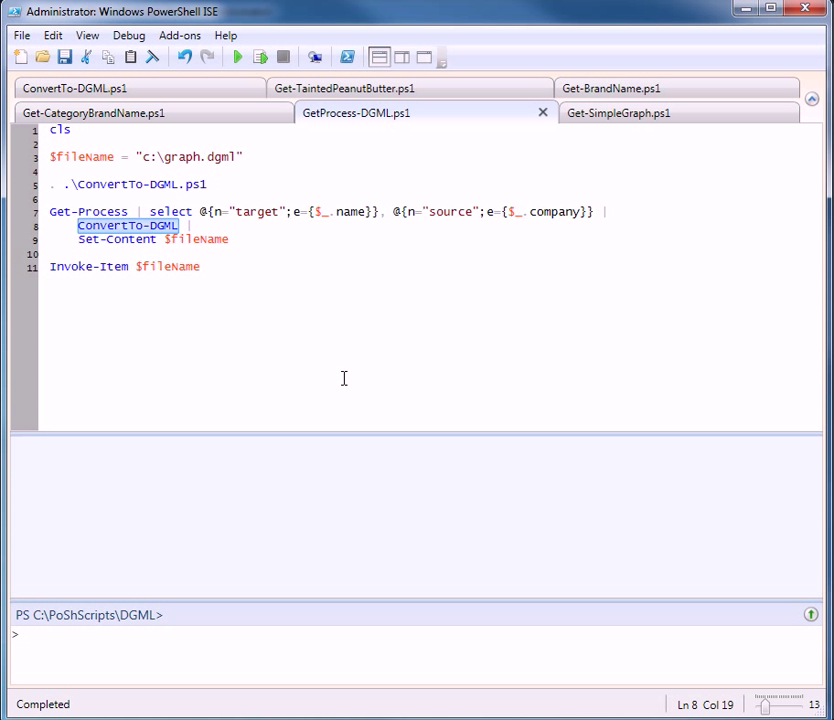
mouse_move(426, 452)
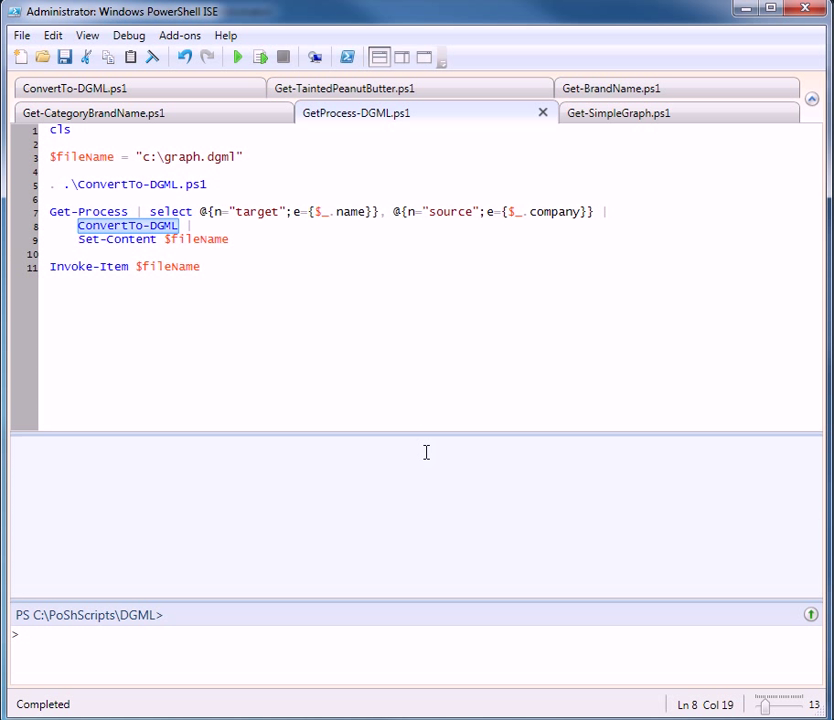
mouse_move(452, 420)
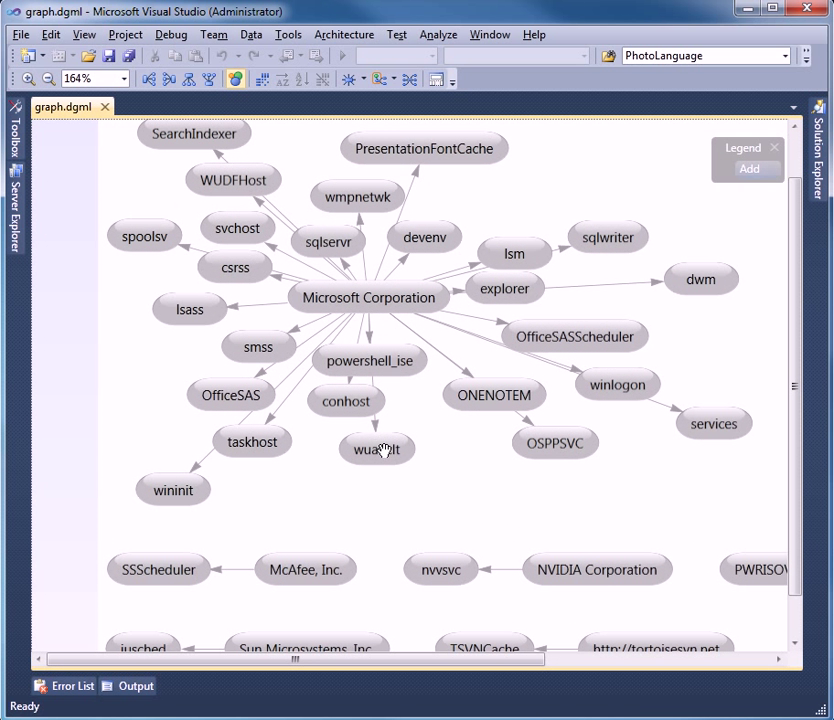
- Select the svchost node, then Microsoft Corporation to show its linked processes
click(236, 228)
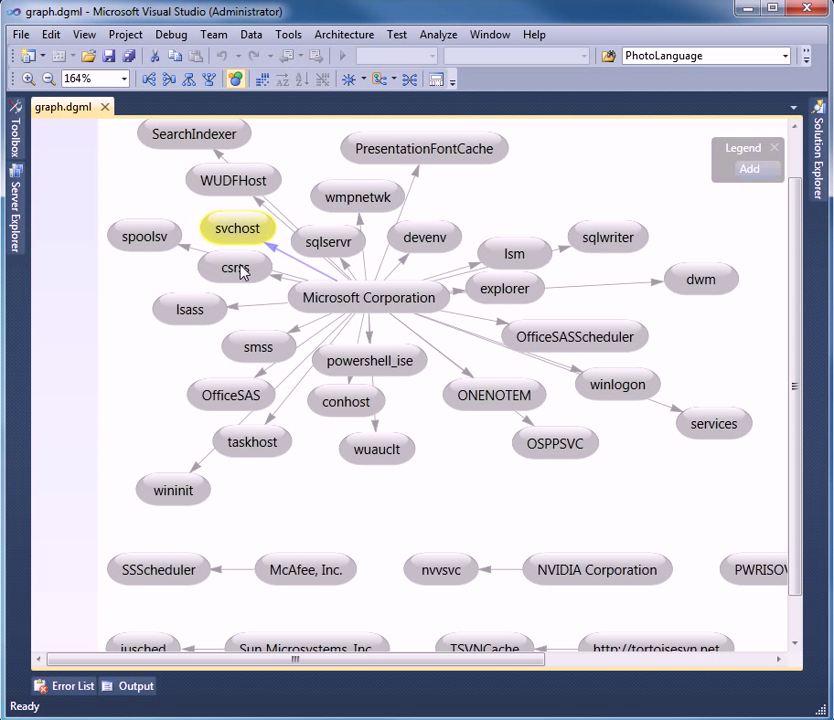
click(368, 296)
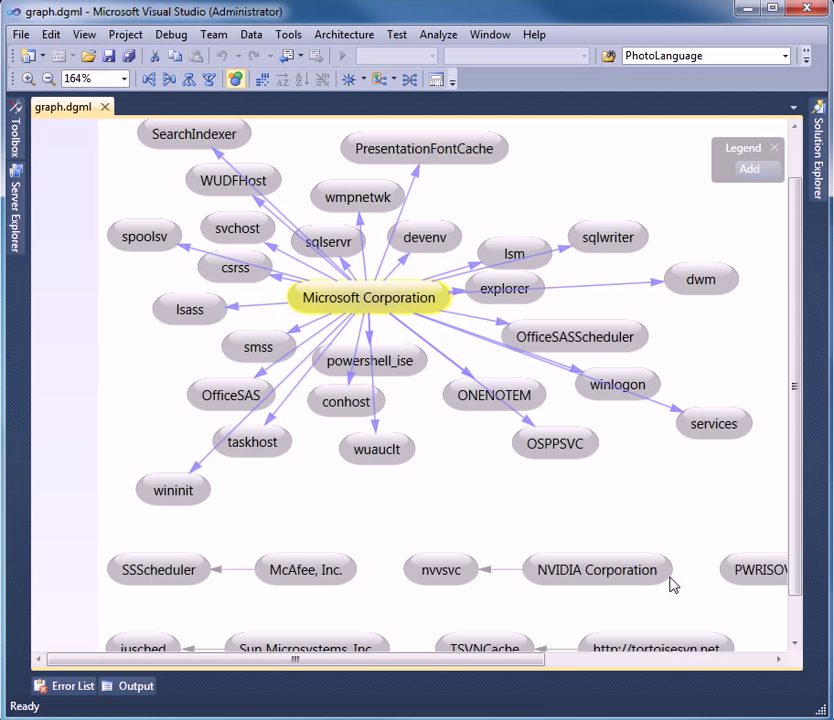